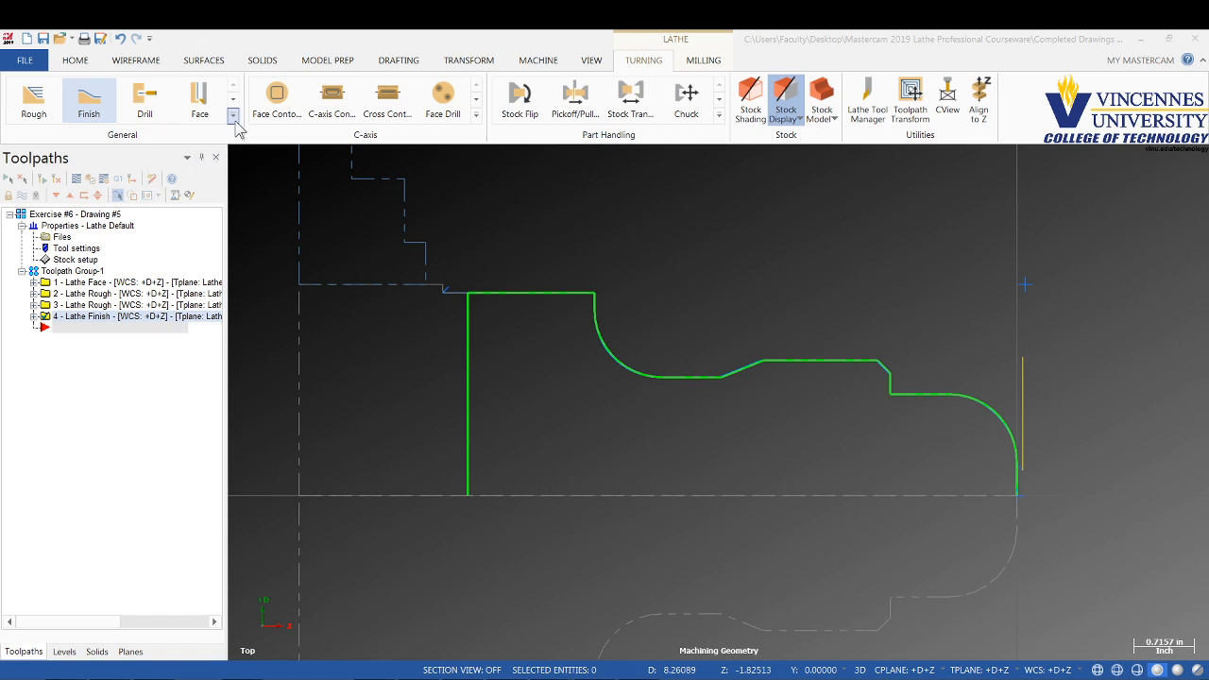
Step: Start a new Lathe Thread toolpath from the expanded Turning toolpath gallery
click(235, 115)
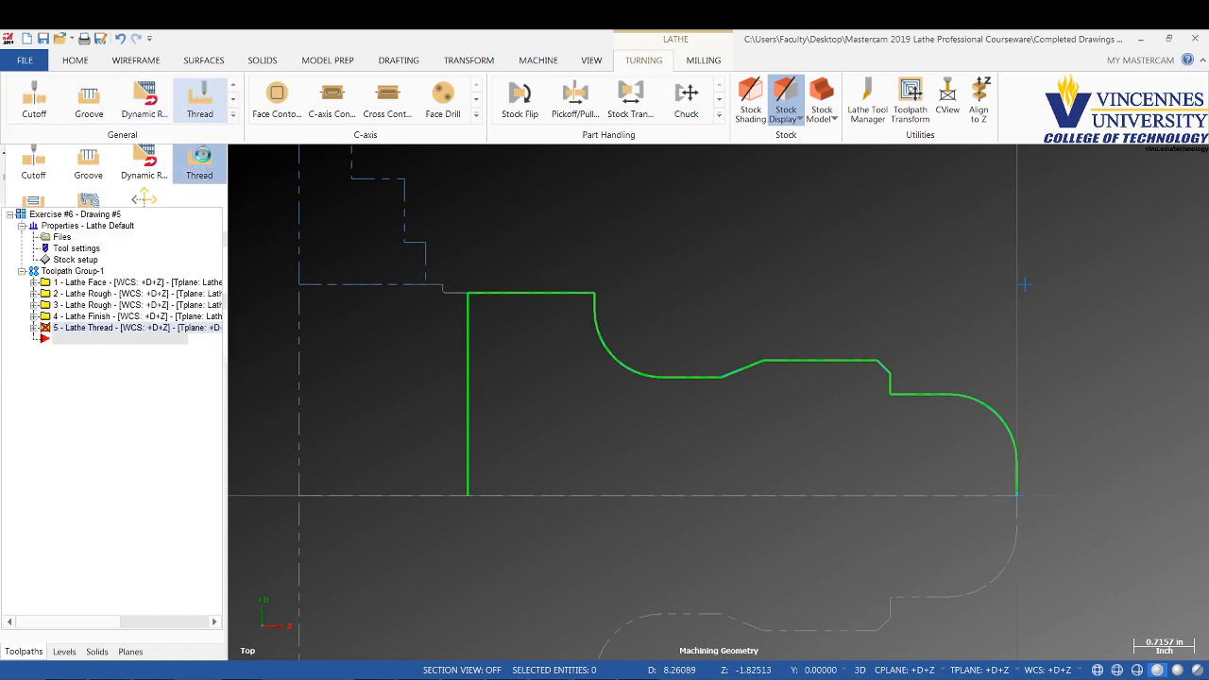
double_click(85, 327)
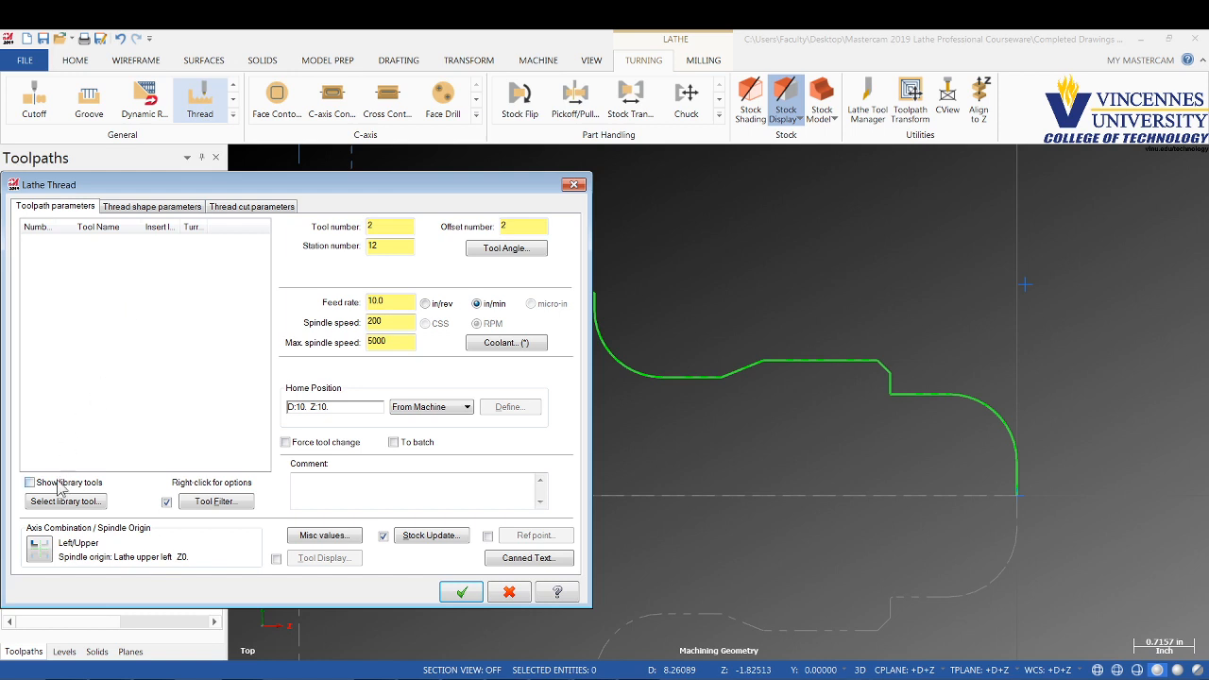
Step: Assign the OD THREAD RIGHT library tool to the thread operation as tool 3, station 97
click(64, 500)
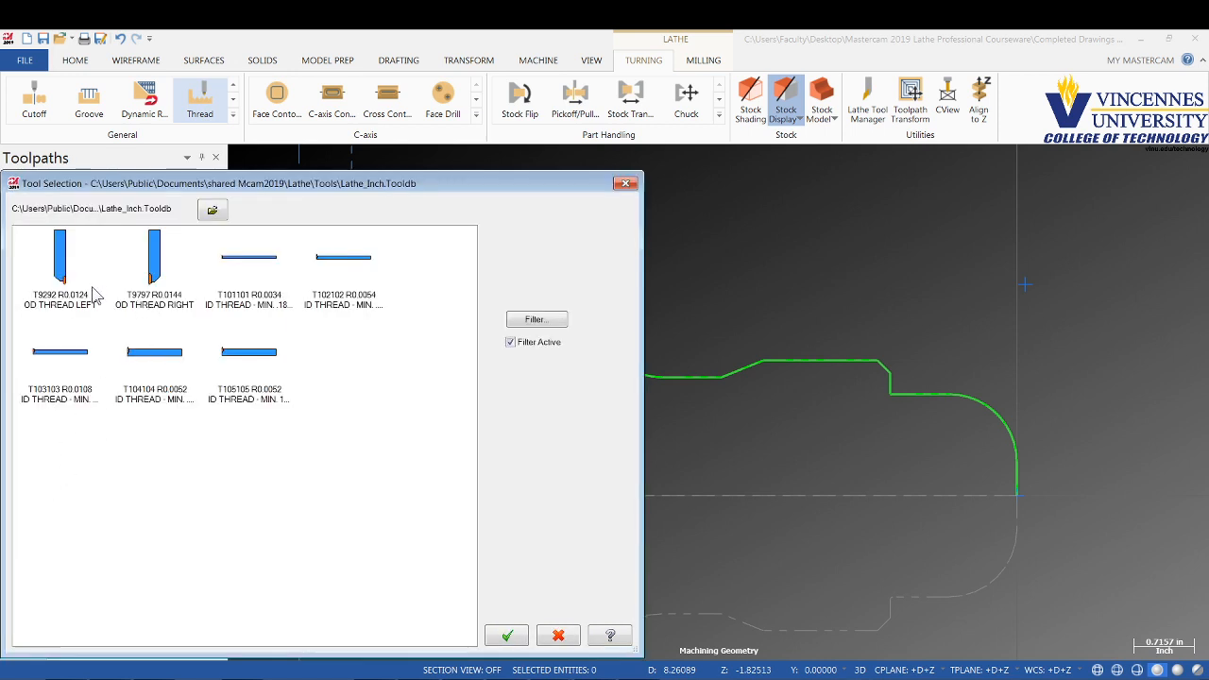
click(155, 269)
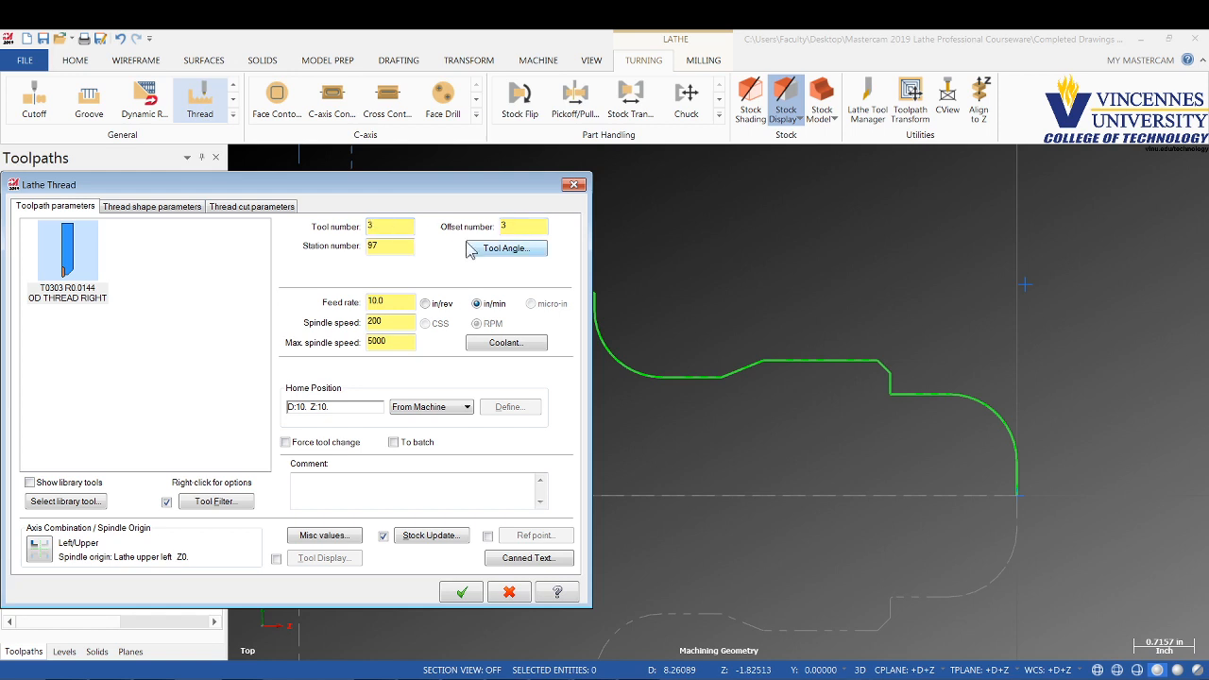
mouse_move(438, 291)
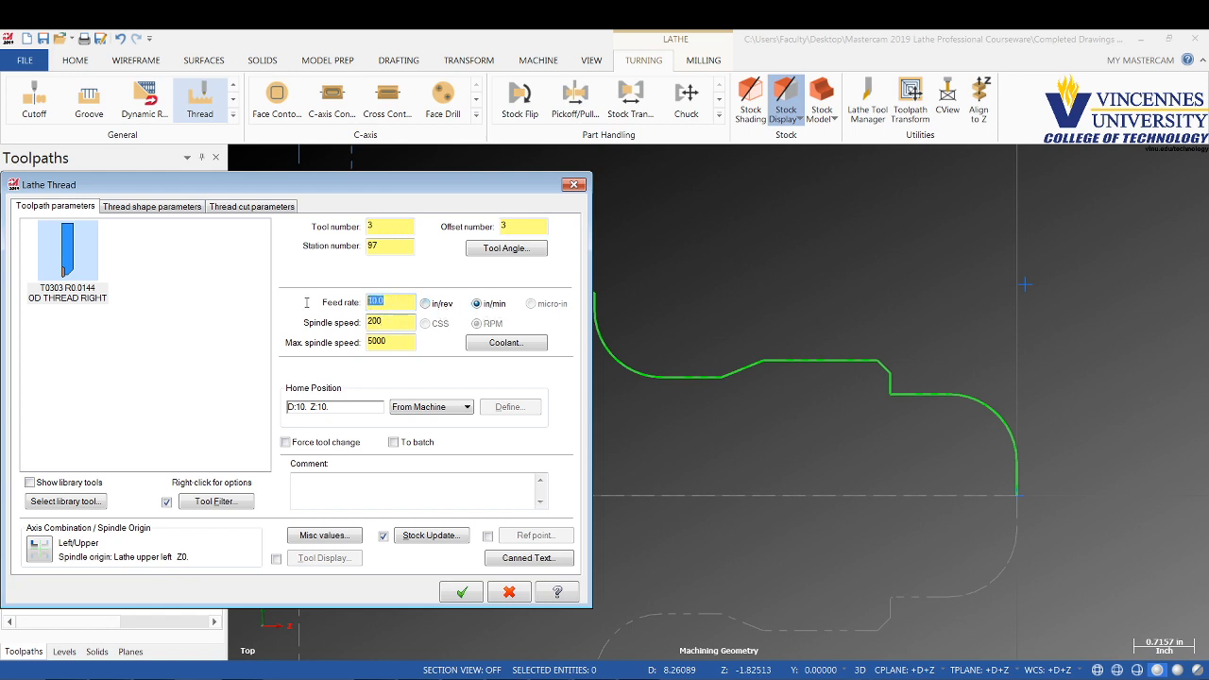
Step: Use an in/rev feed rate and set the maximum spindle speed to 200
click(425, 302)
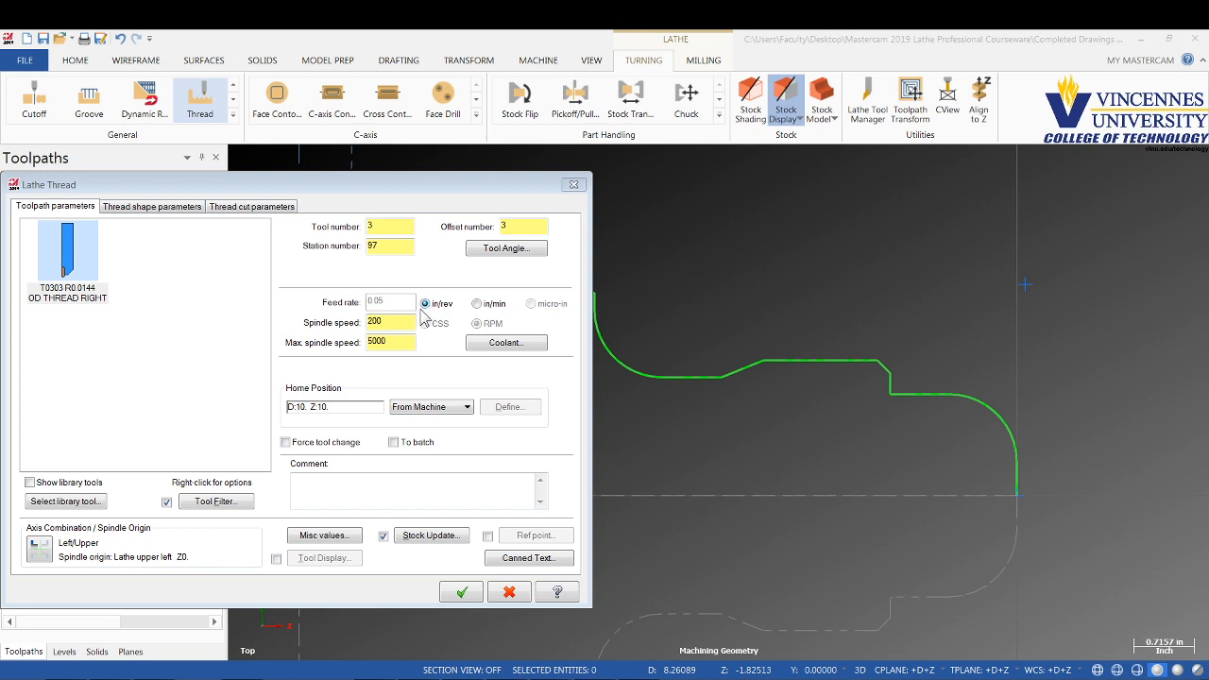
mouse_move(423, 315)
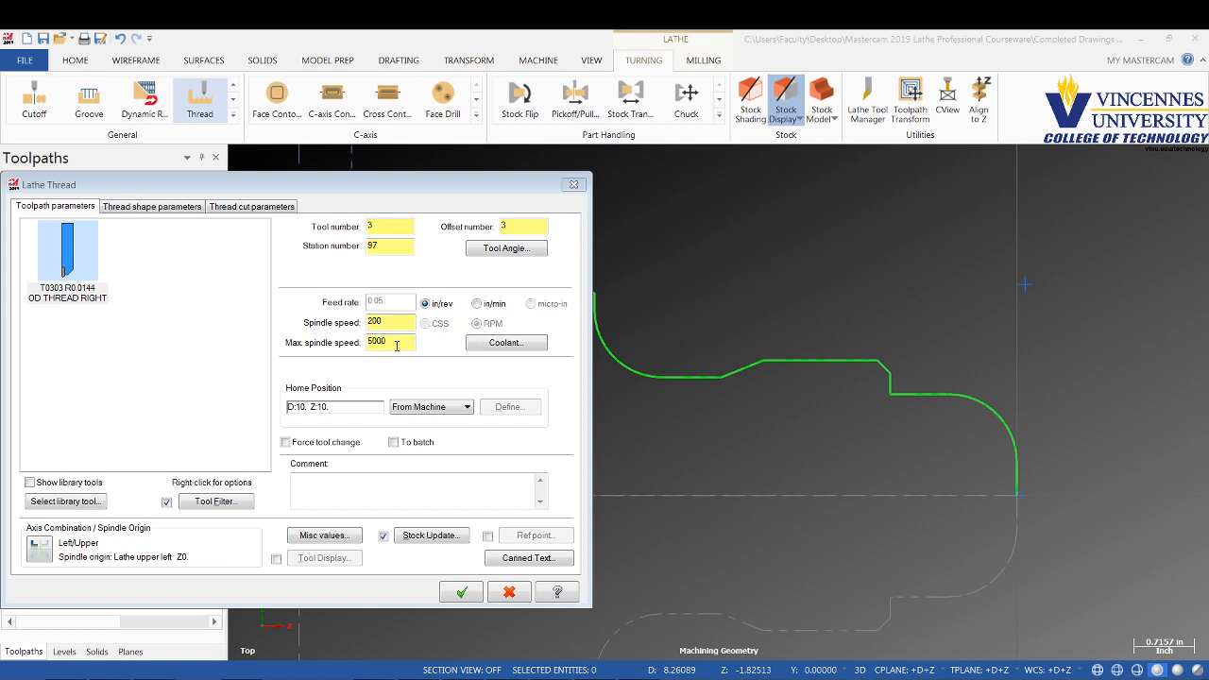
triple_click(389, 322)
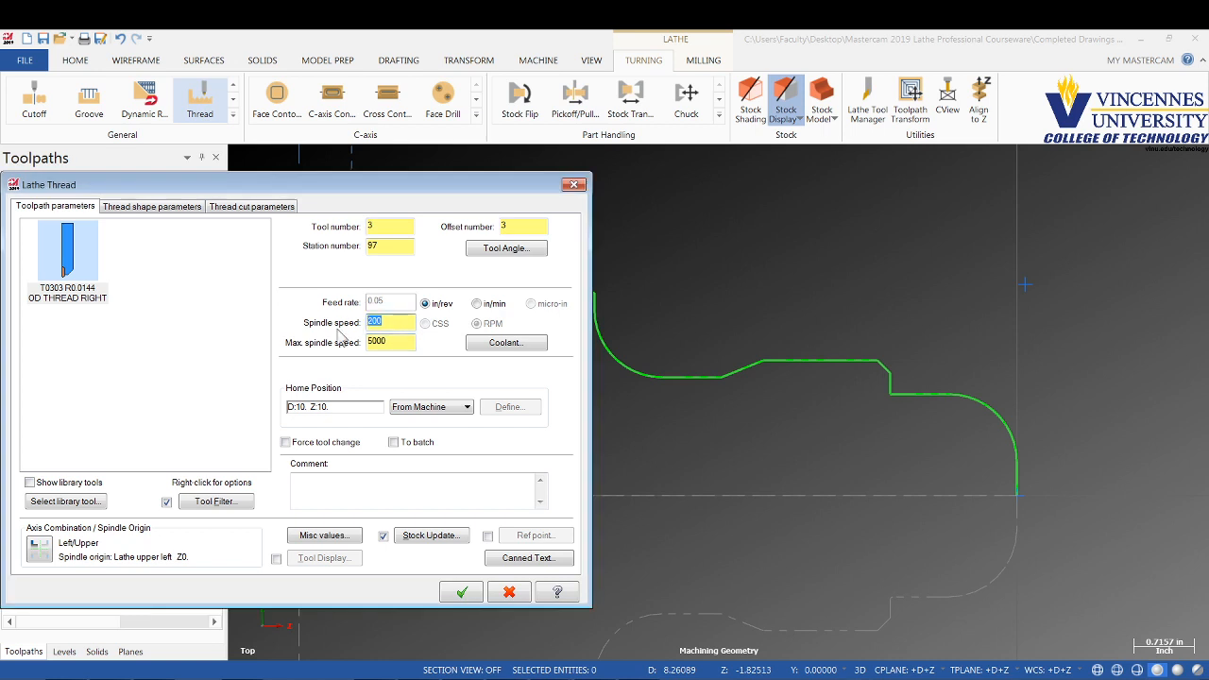
text(200)
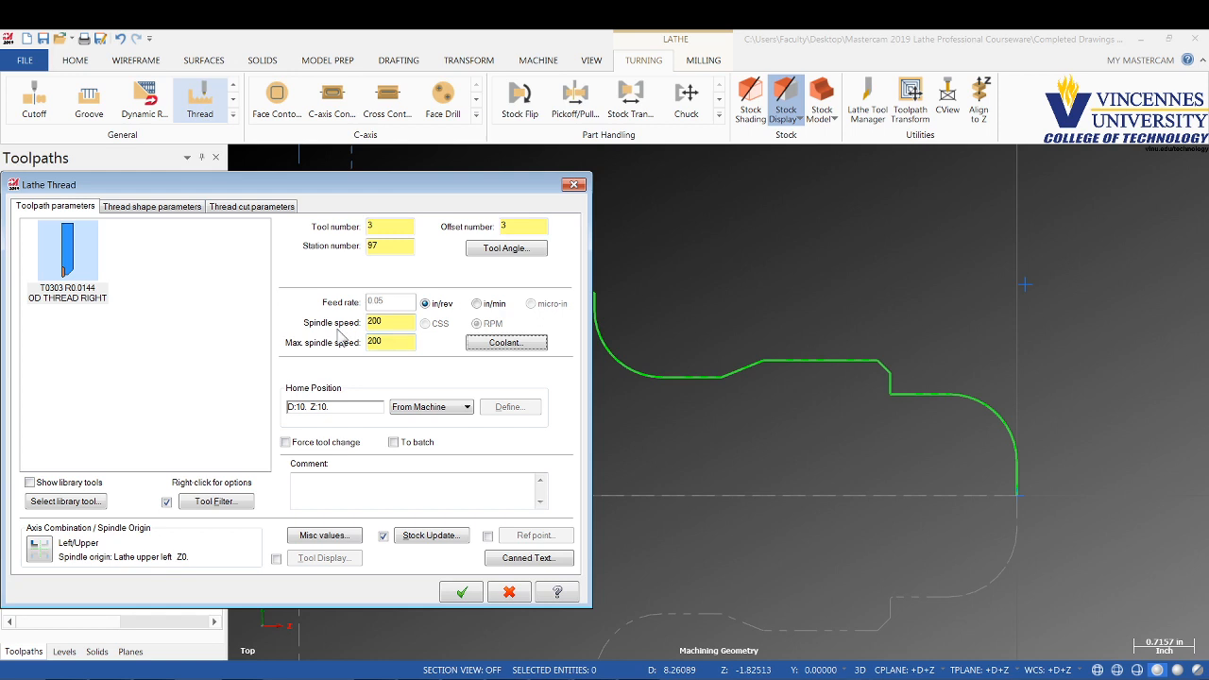
Step: Turn flood coolant on and enter the comment CUT 3.2-10 RH THREADS
click(507, 342)
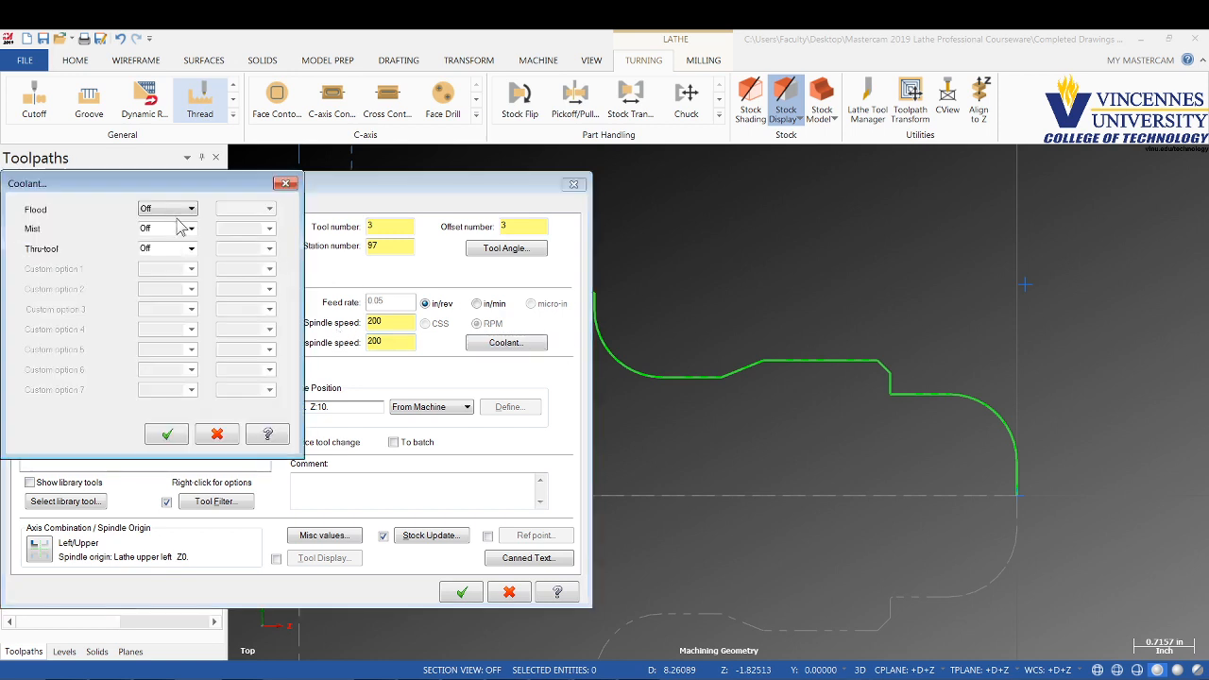
click(167, 208)
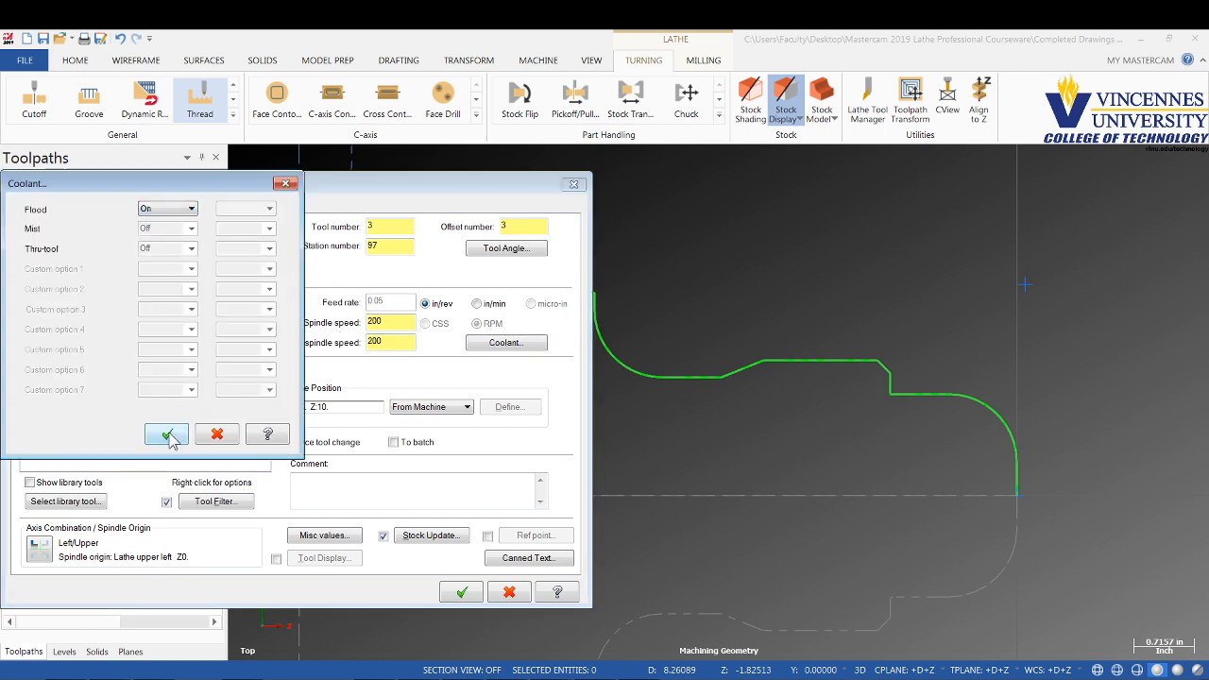
click(166, 433)
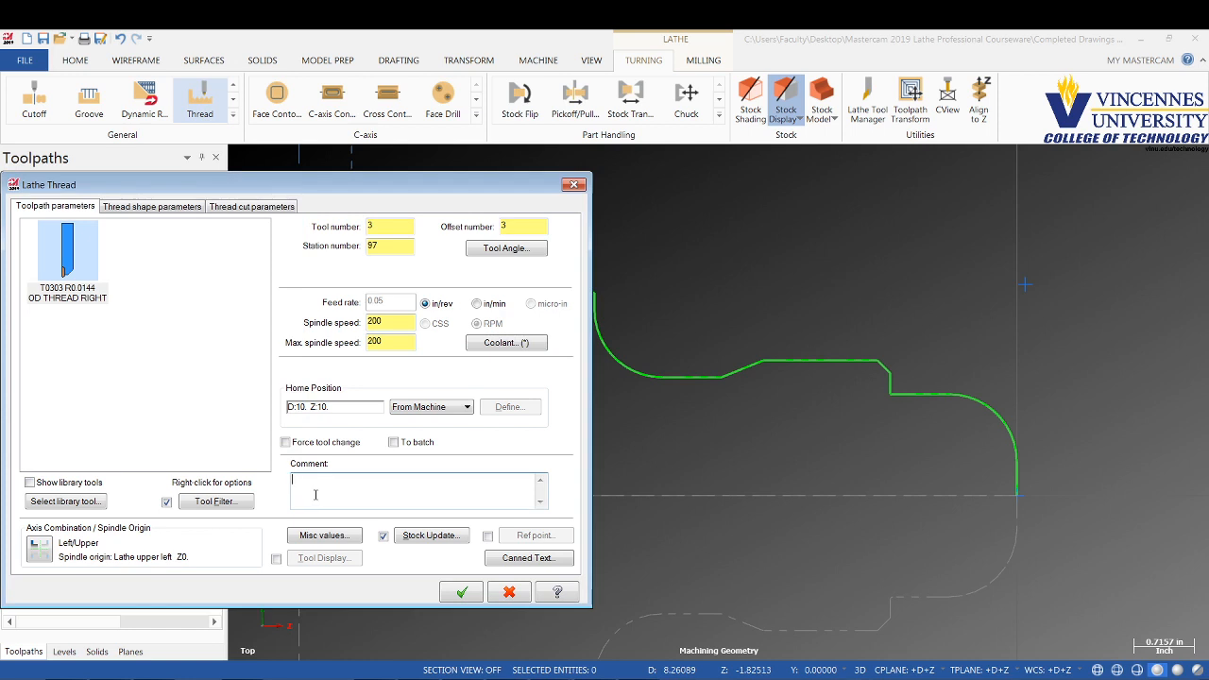
text(CUT 3.2-10 RH)
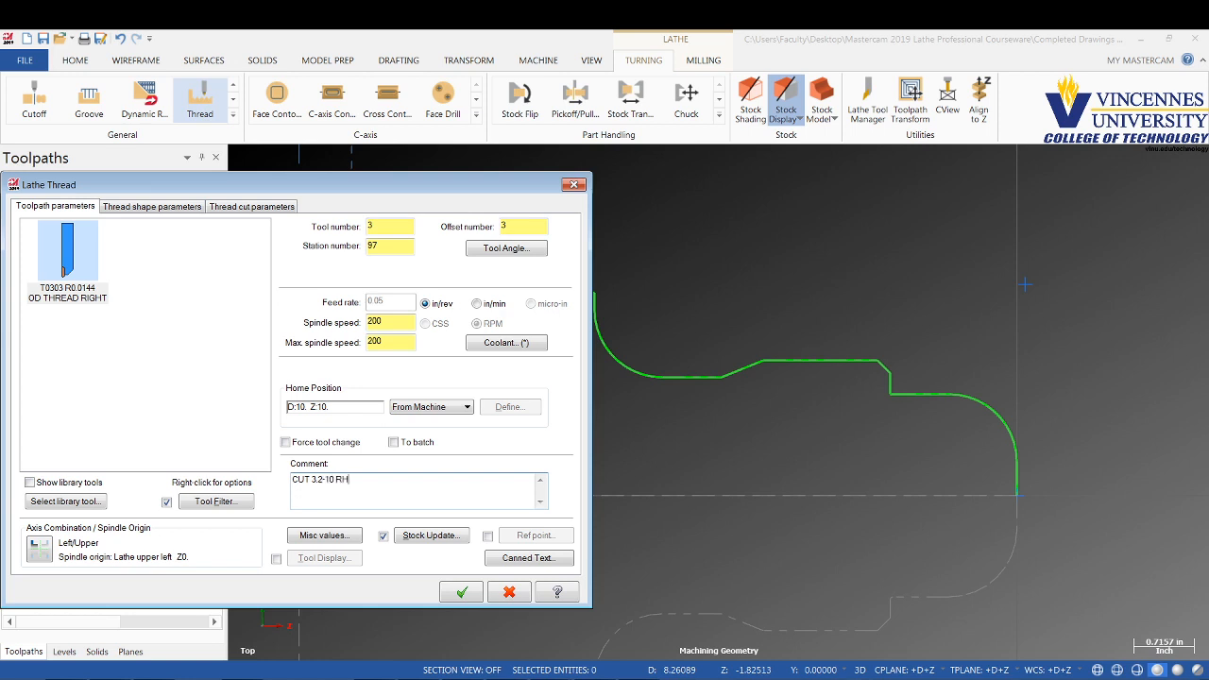
text(THREADS)
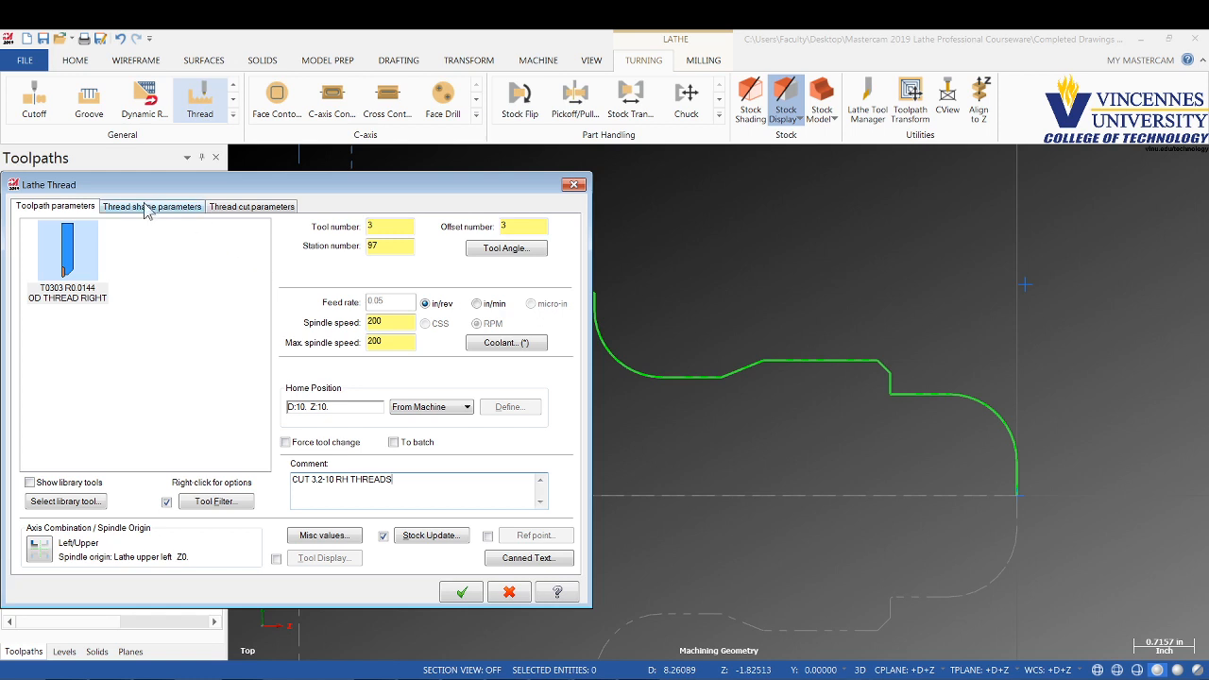
Step: Give the thread shape a lead of 10 threads/inch and a 3.2 major diameter, checking the feed rate
click(152, 205)
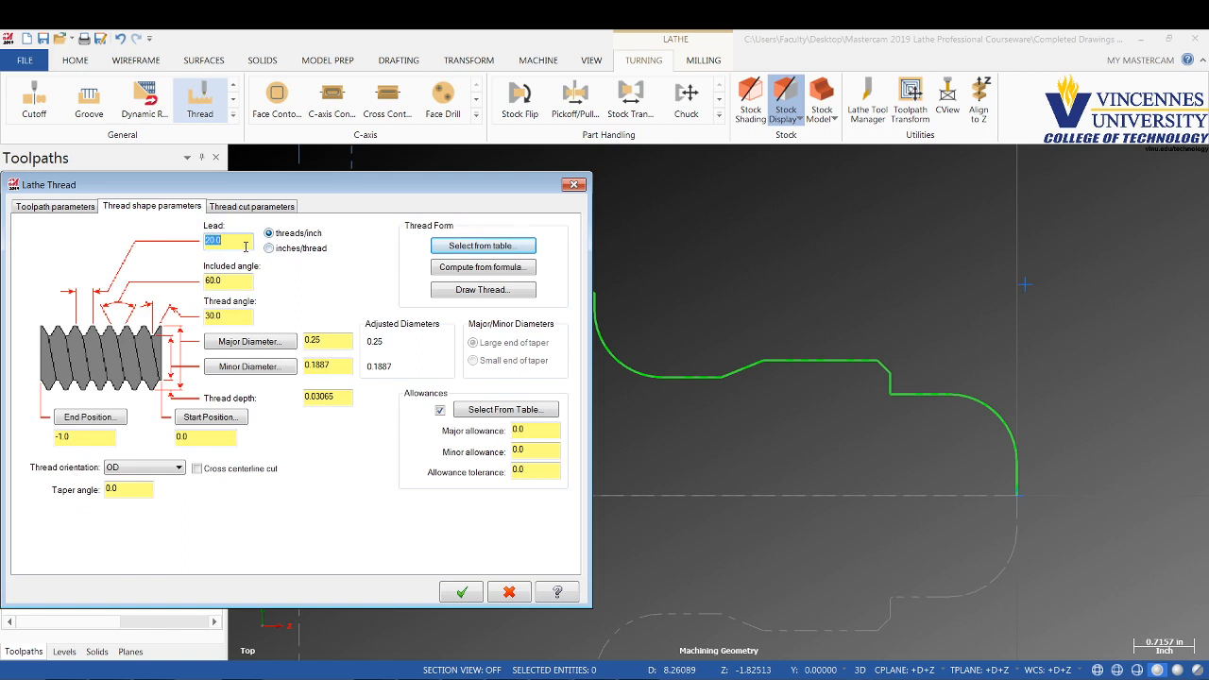
text(10.0)
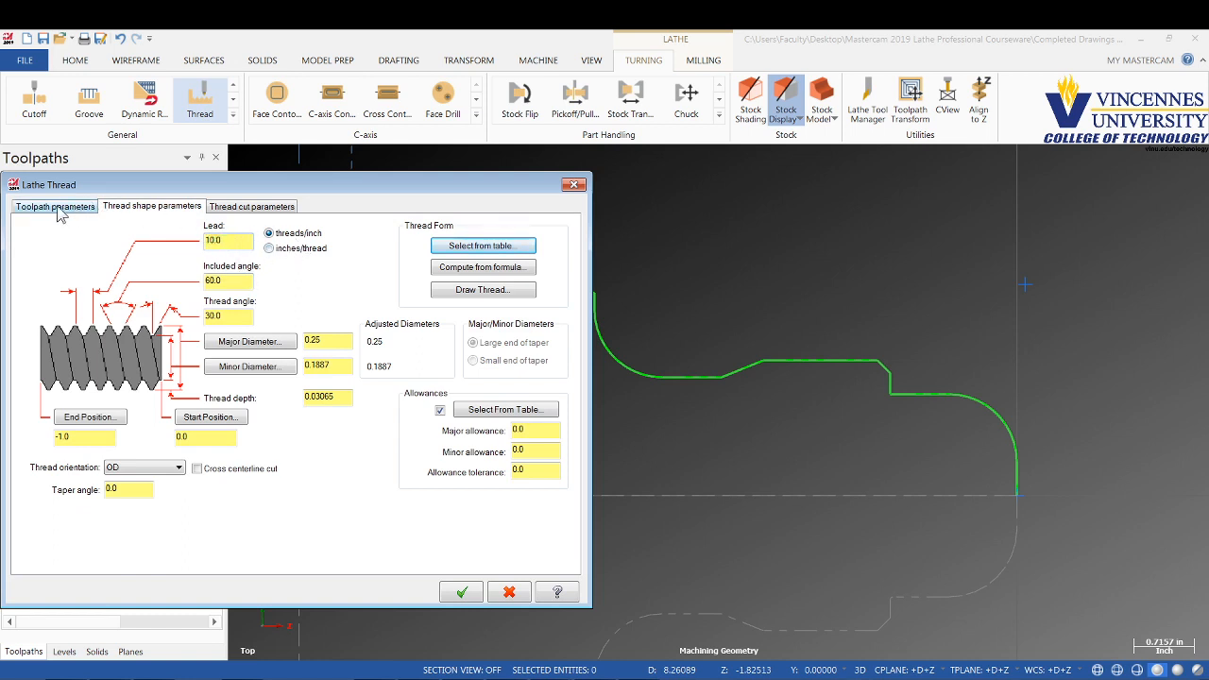
click(55, 206)
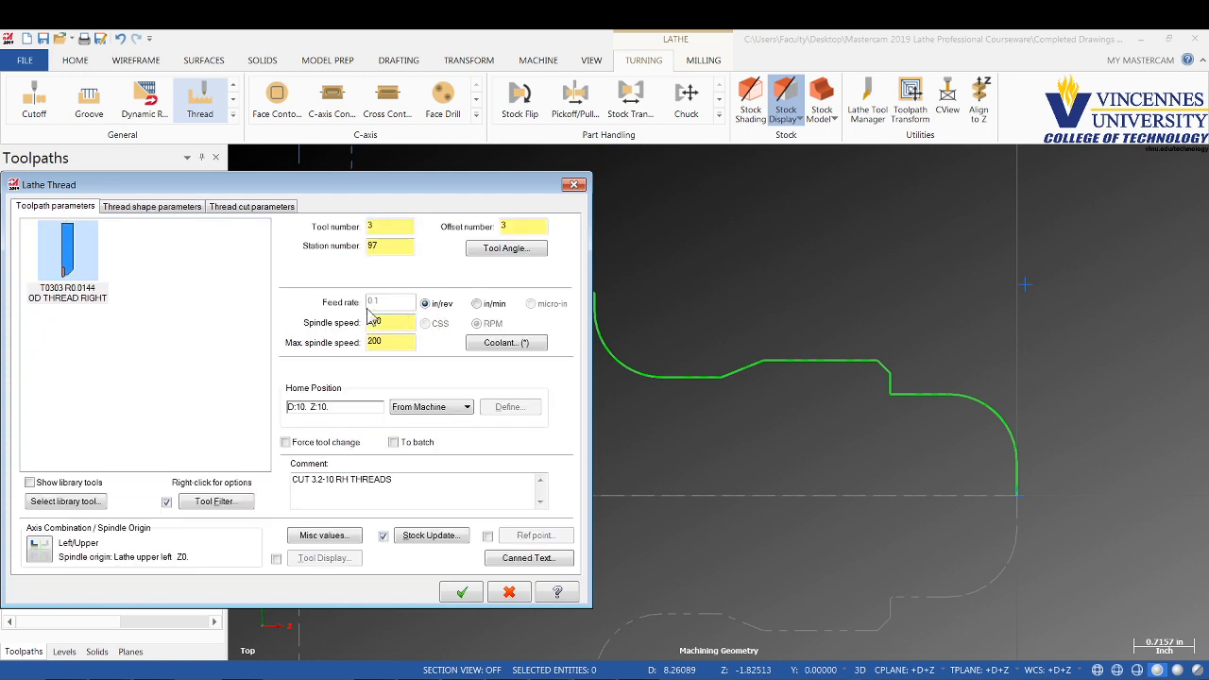
click(151, 206)
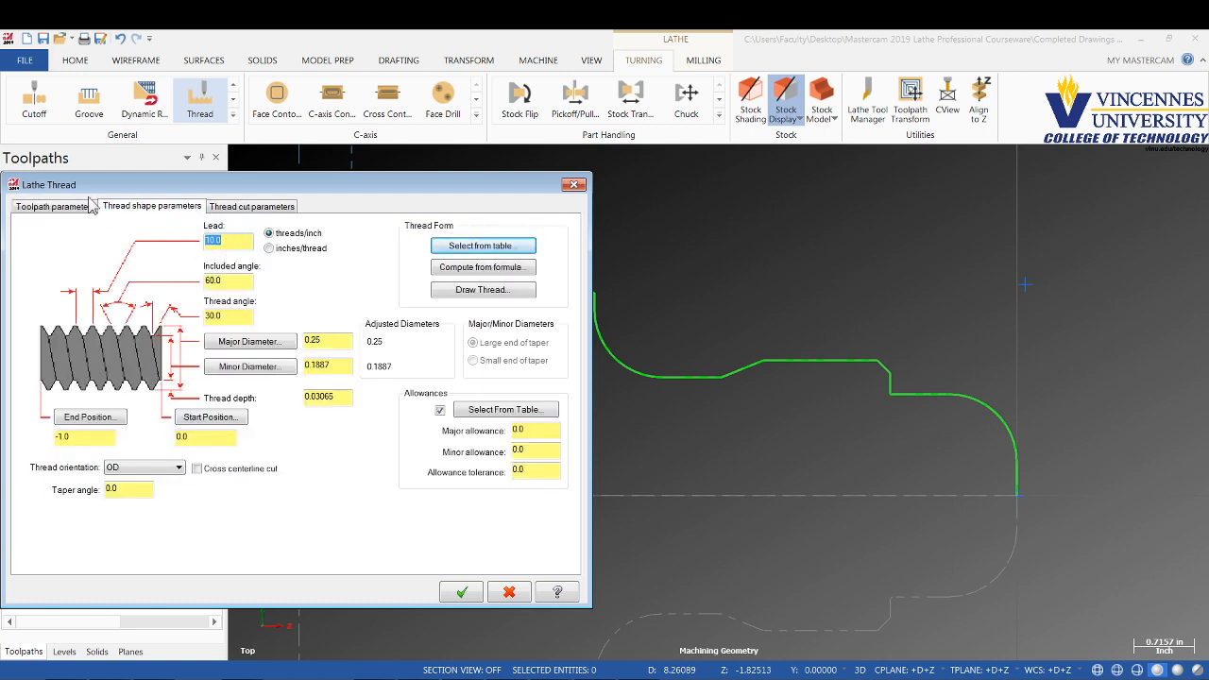
click(55, 206)
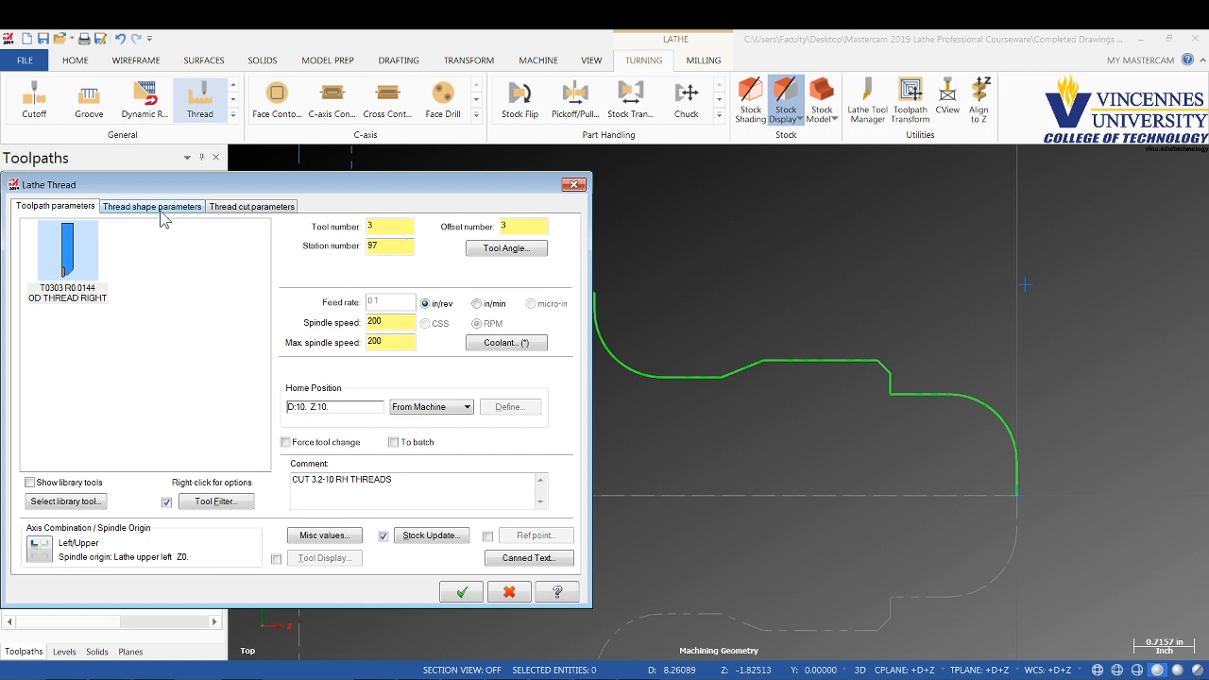
click(151, 206)
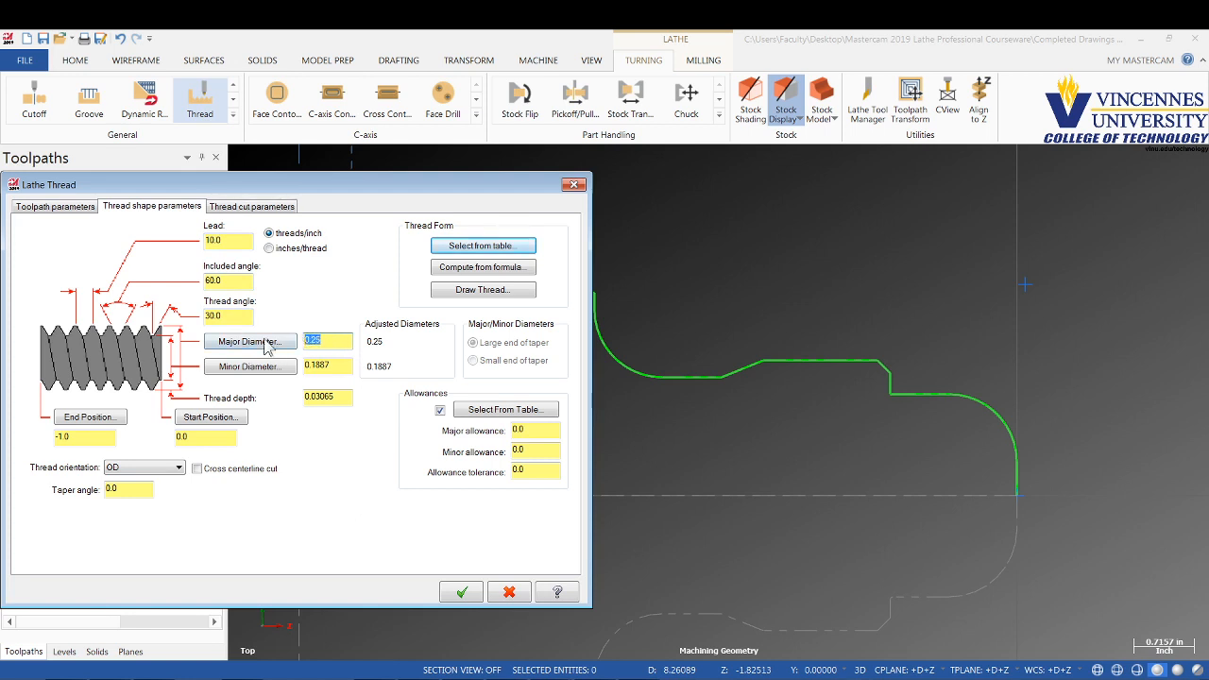
text(3.2)
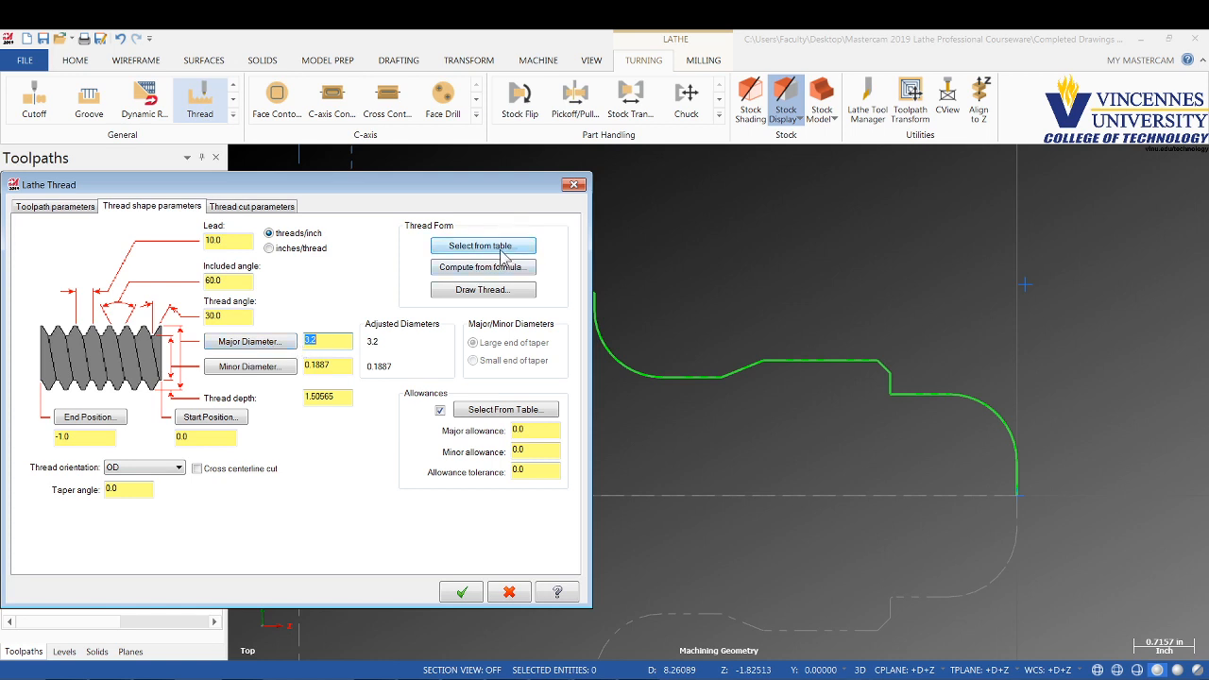
mouse_move(510, 261)
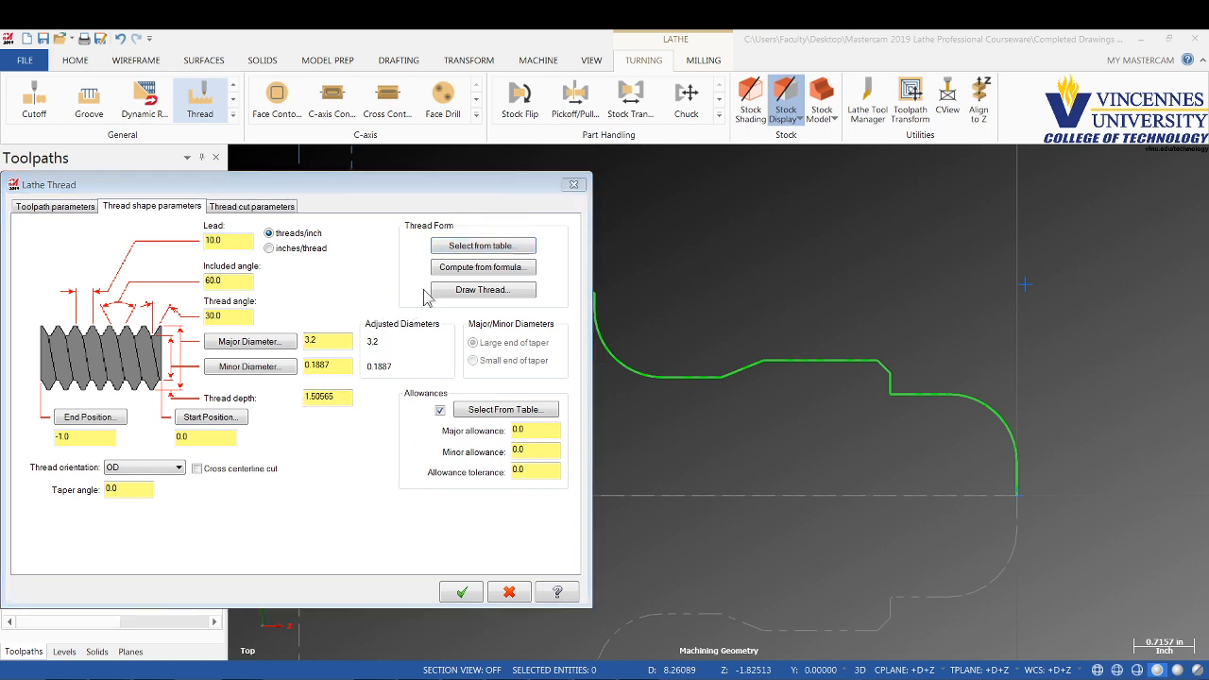
click(484, 246)
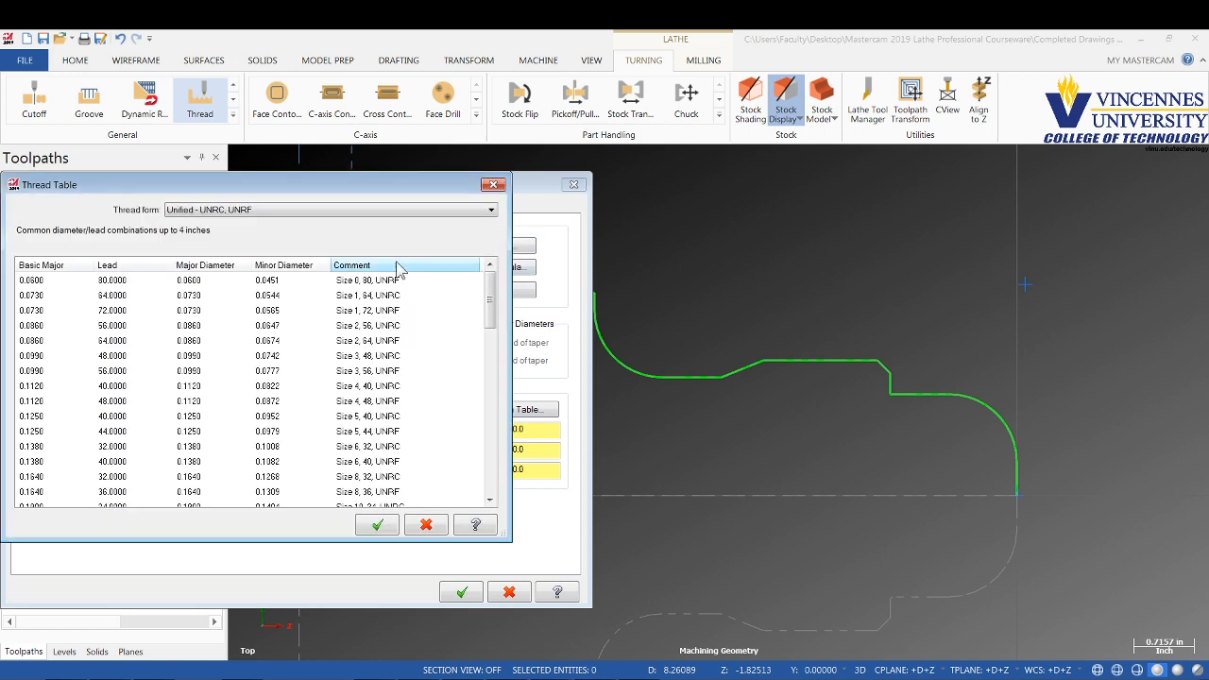
scroll(down, 3)
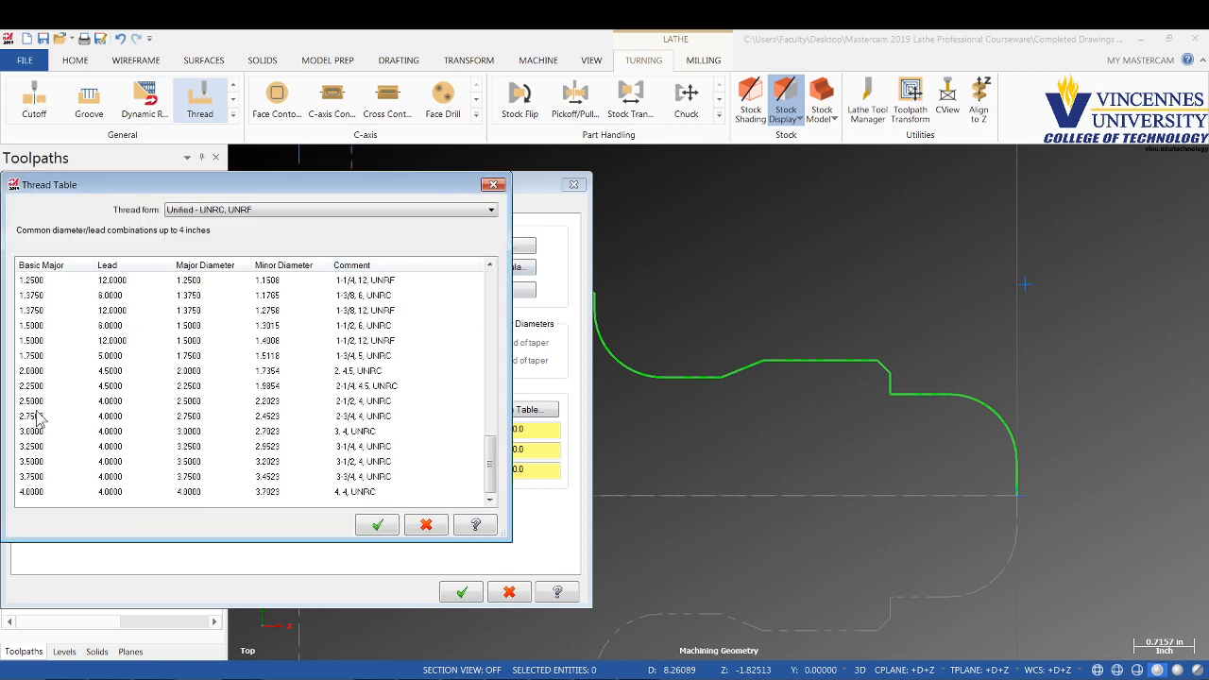
click(378, 525)
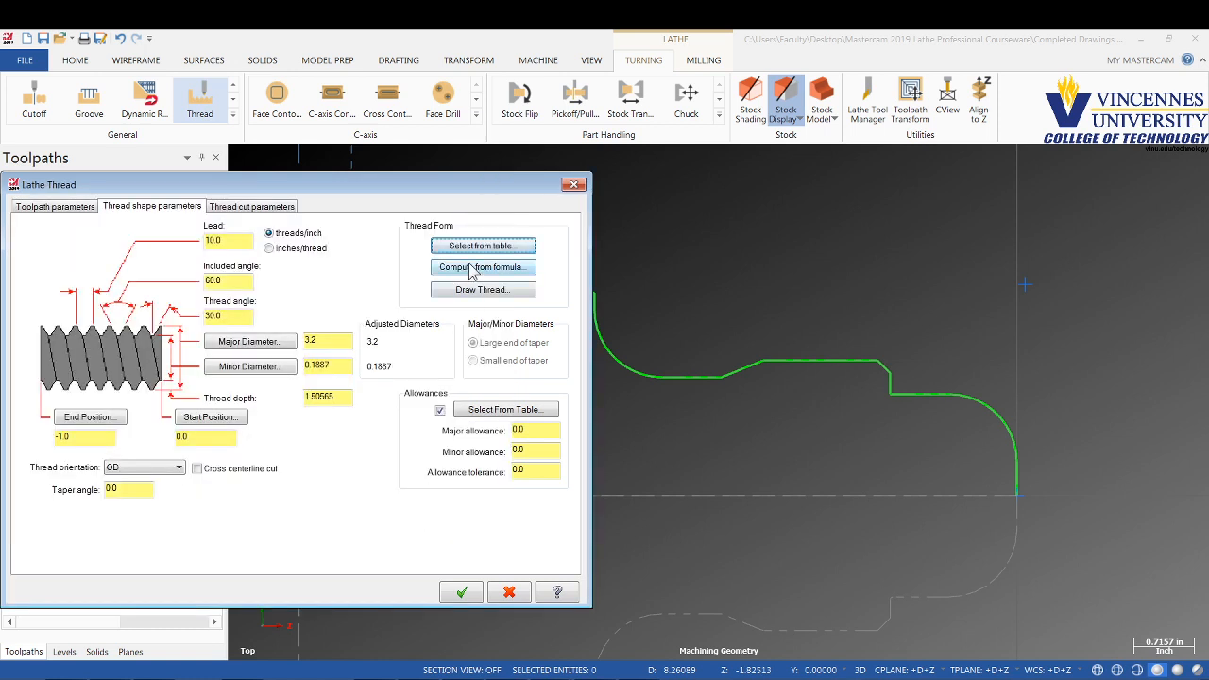
Step: Compute the thread from formula as Unified - UN: lead 10, major 3.2, minor 3.091747
click(484, 267)
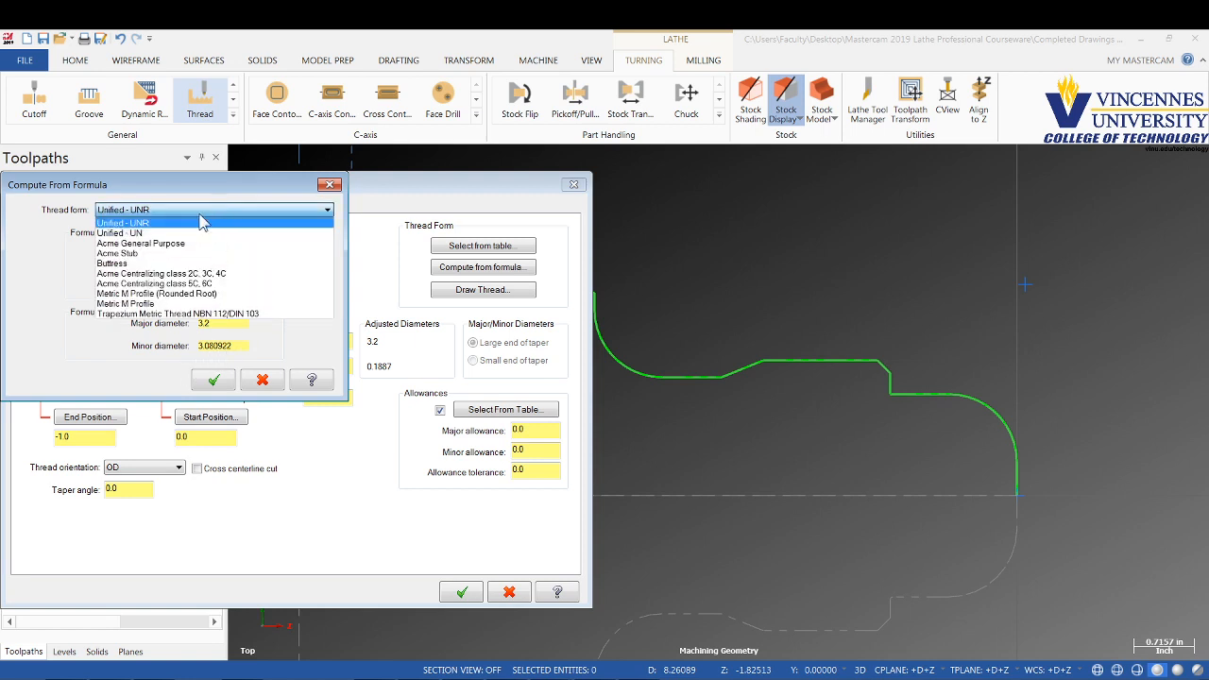
click(120, 232)
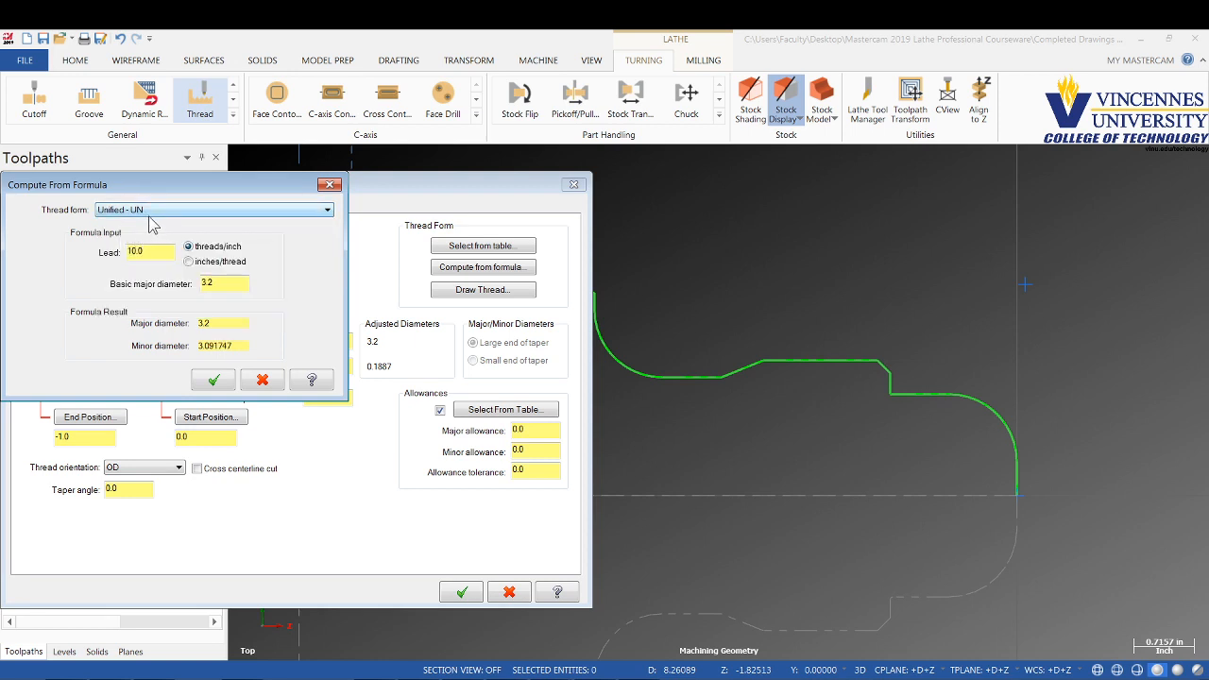
click(211, 380)
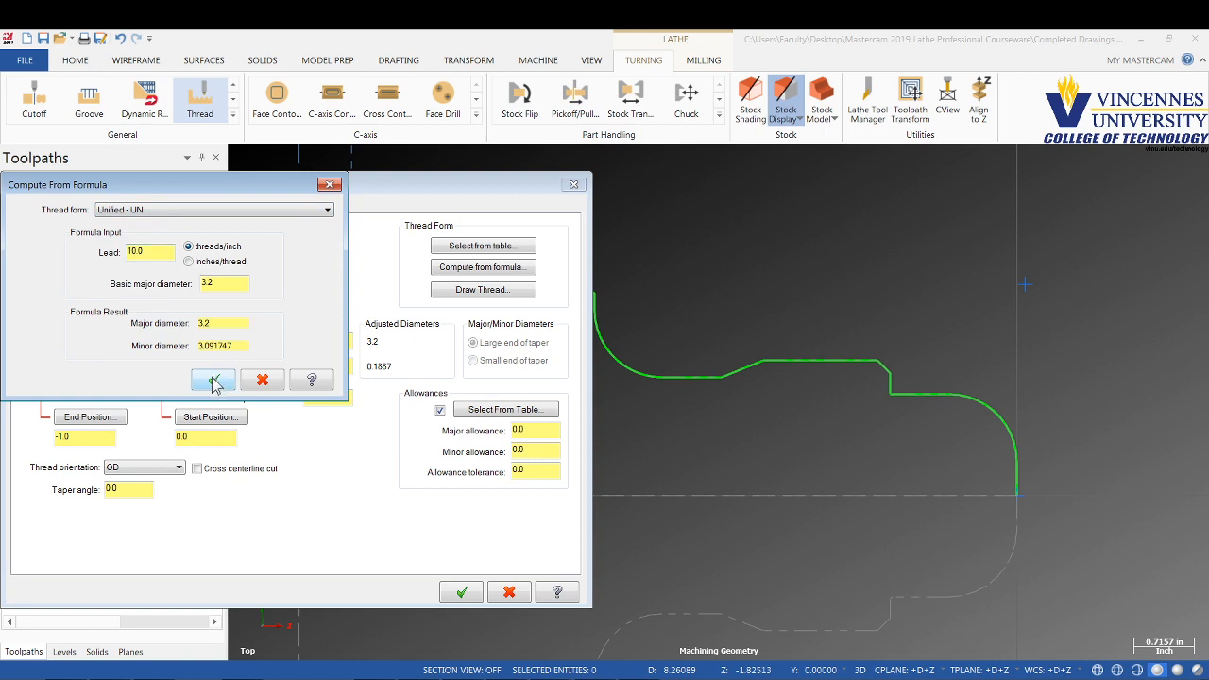
Step: Apply the computed diameters, pick the thread end at -3.5, and turn off table allowances
click(212, 380)
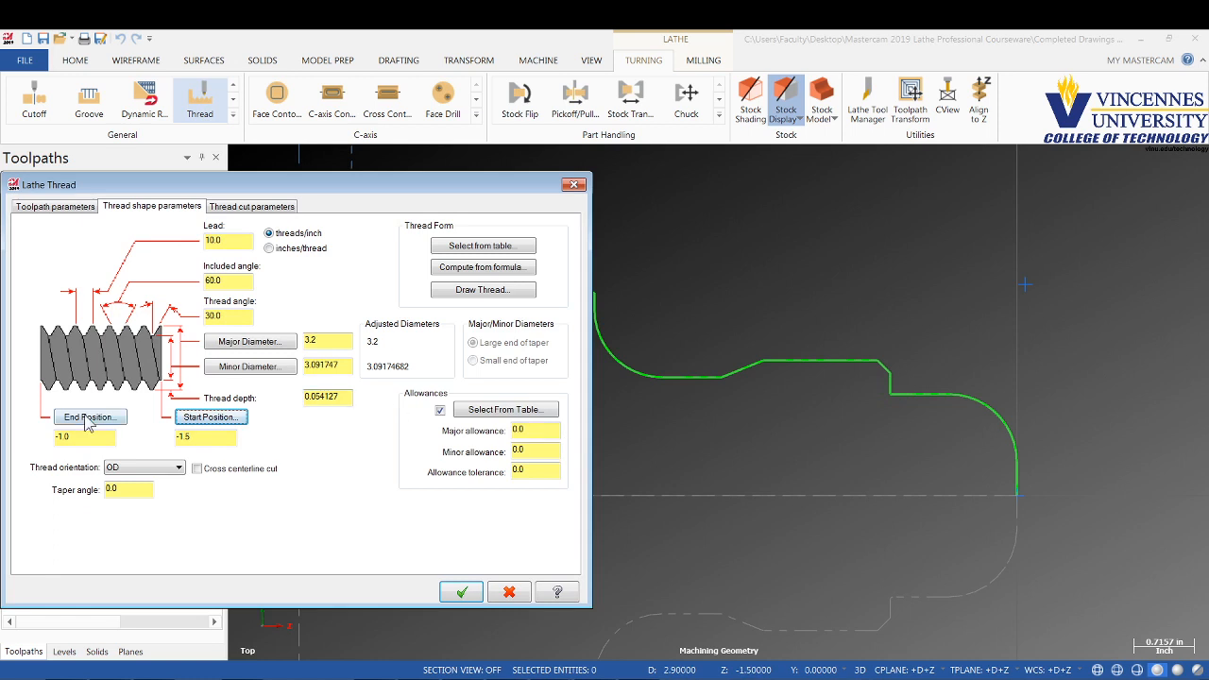
click(85, 418)
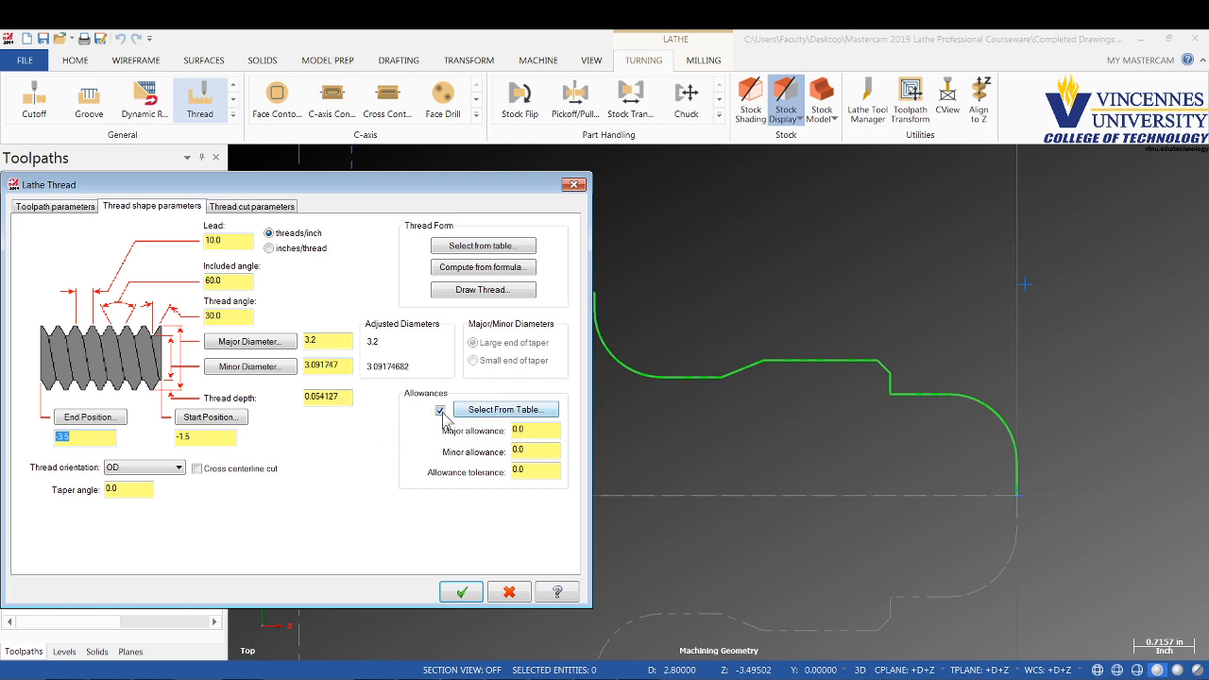
click(440, 408)
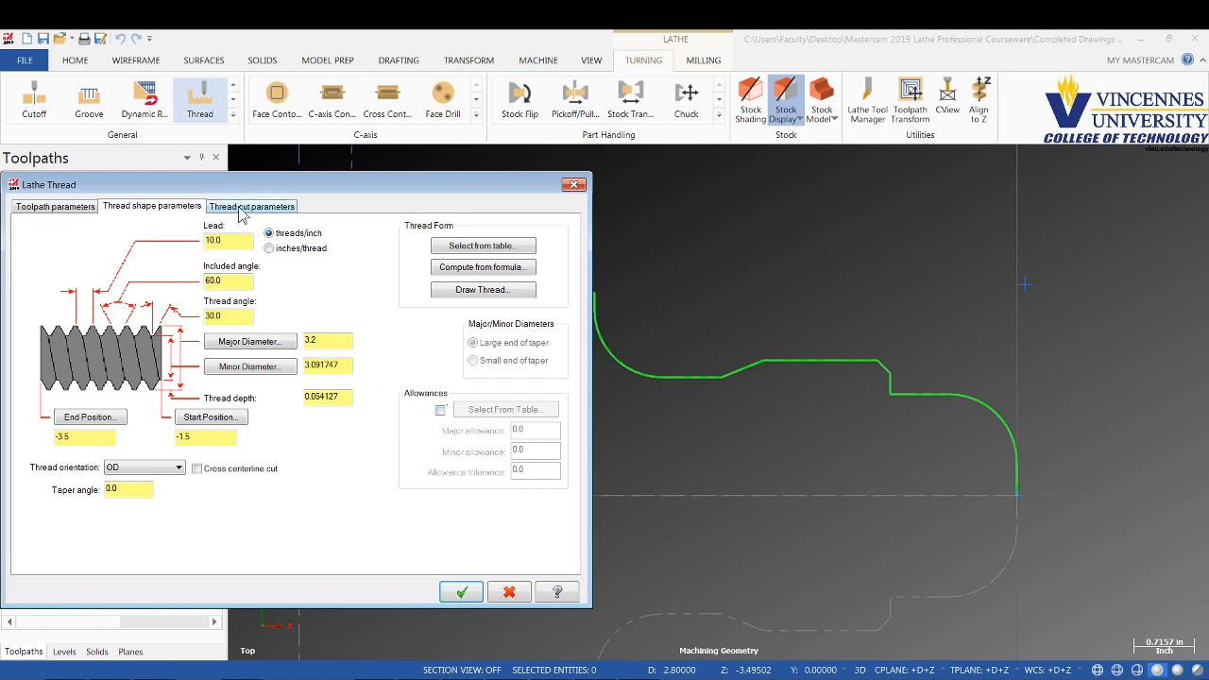
Step: Keep Canned as the NC code format in the thread cut settings with equal-area depths and 5 cuts
click(252, 206)
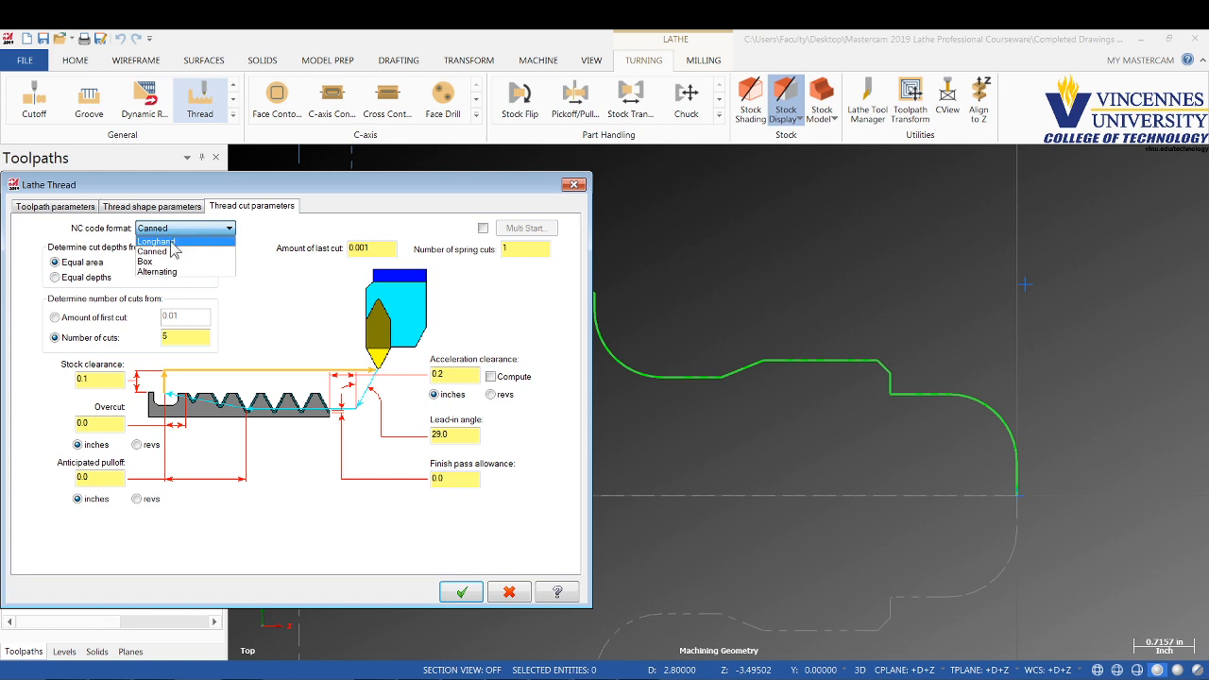
click(151, 254)
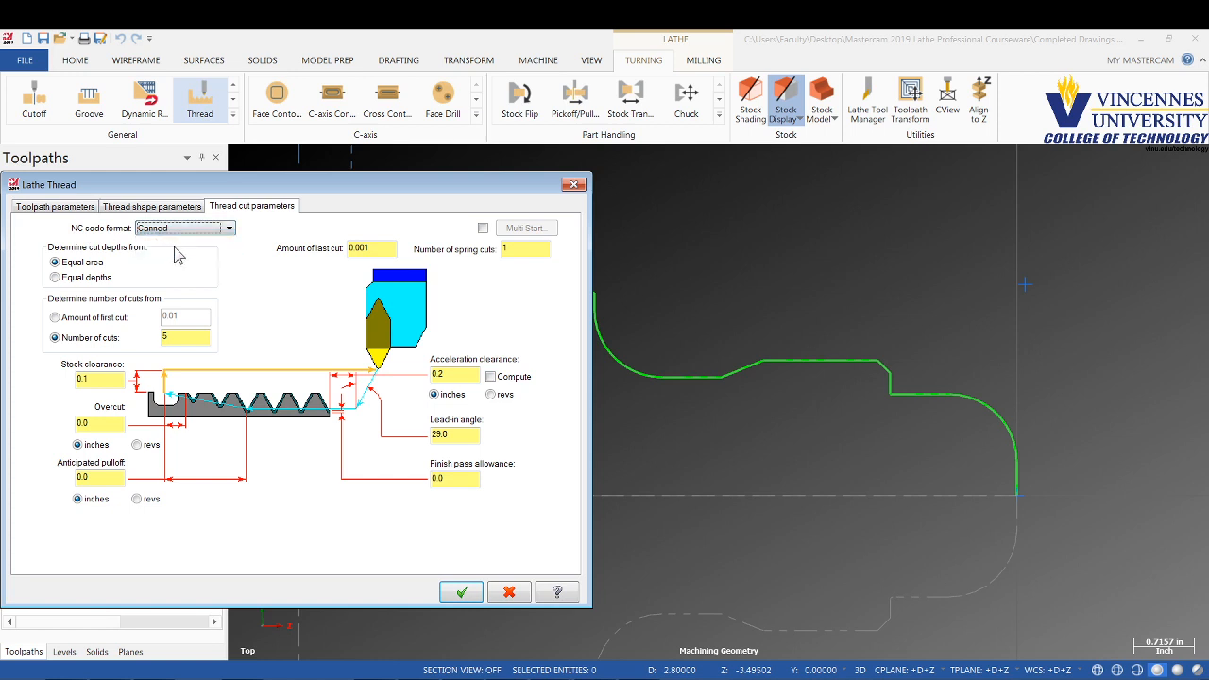
mouse_move(189, 247)
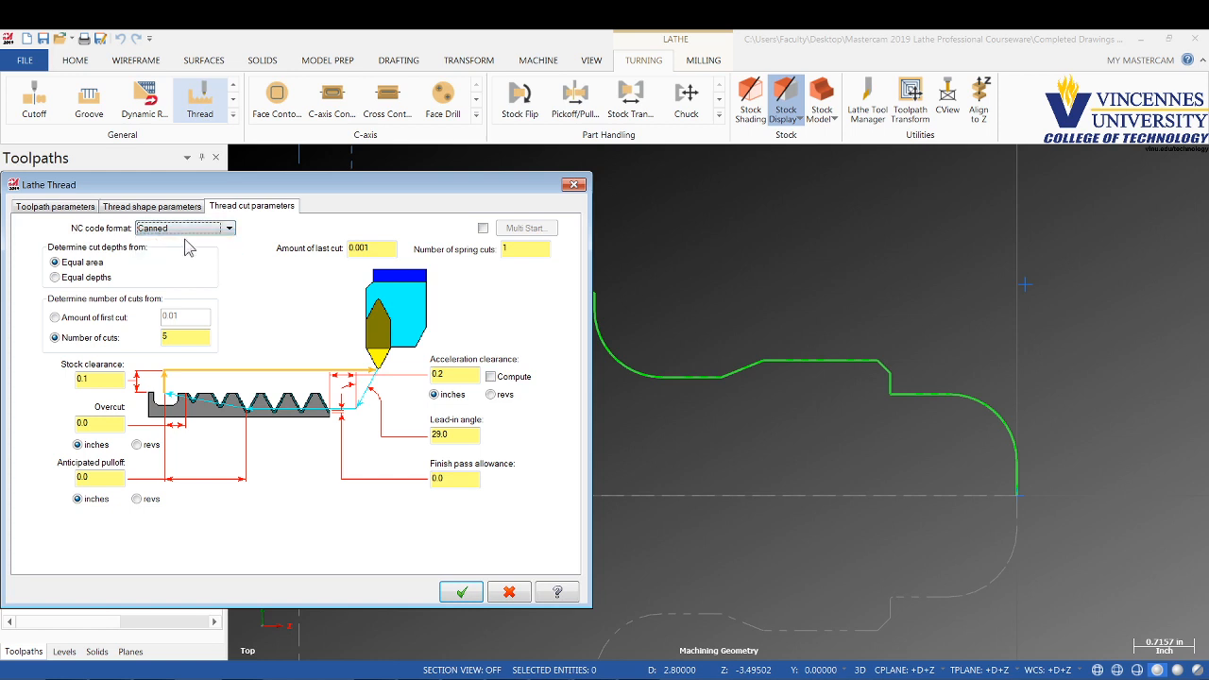
click(186, 227)
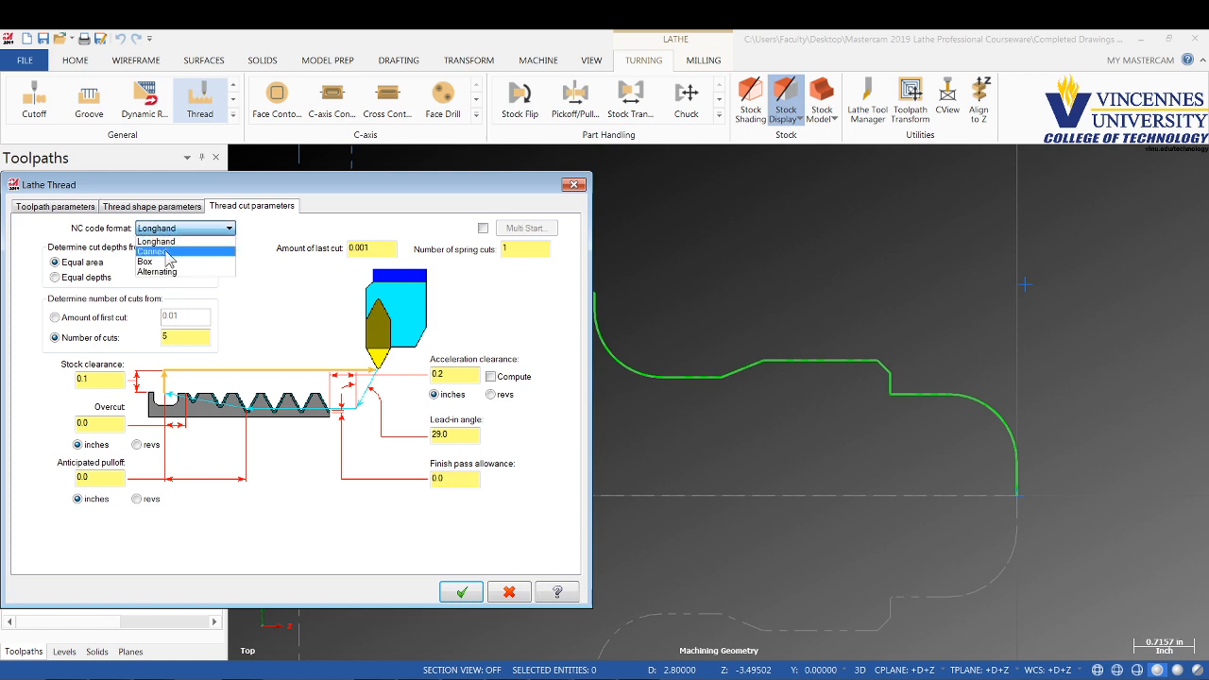
click(155, 251)
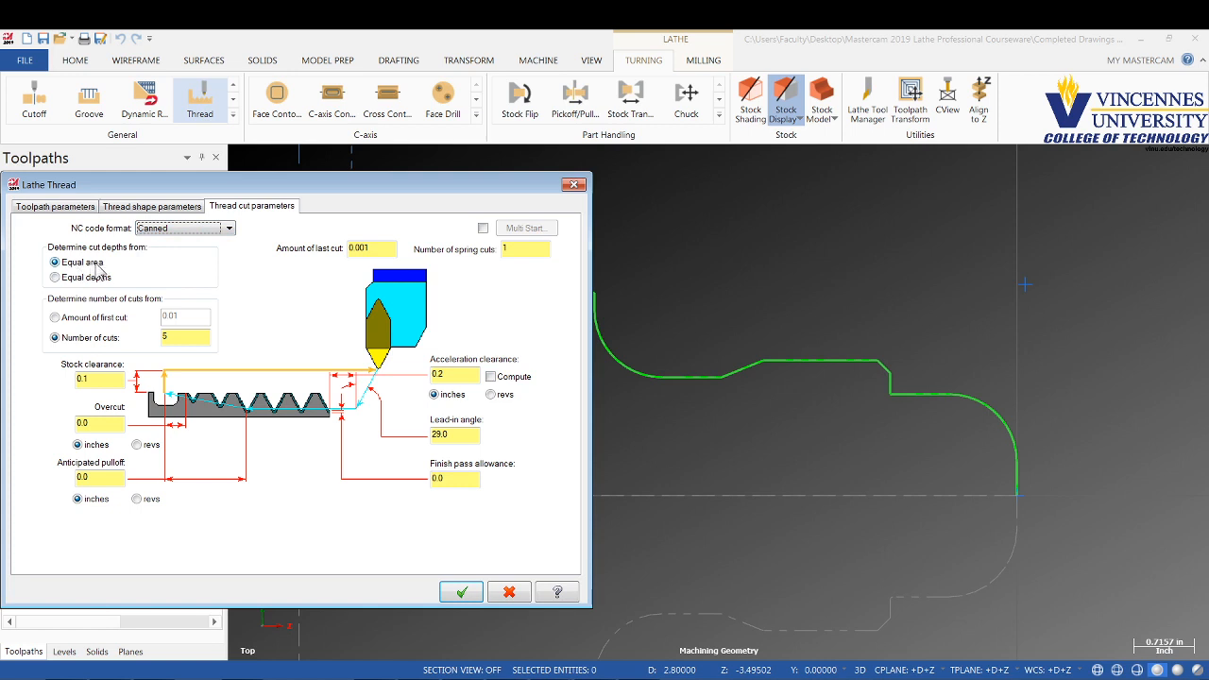
mouse_move(95, 274)
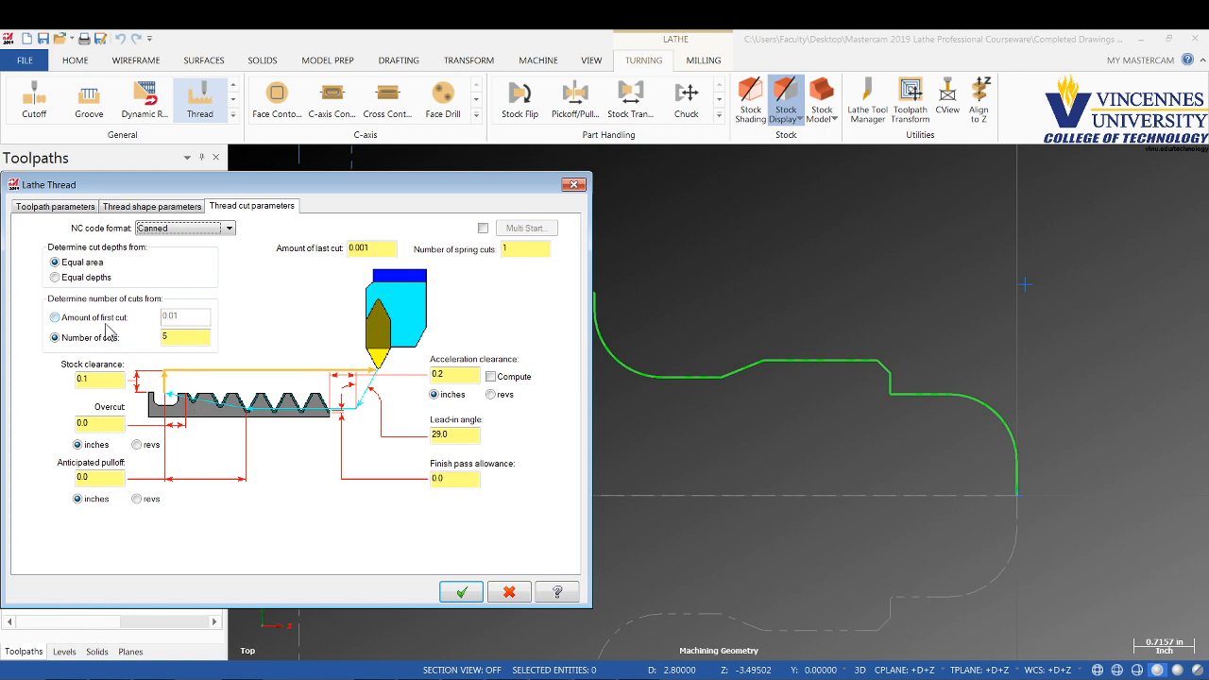
mouse_move(79, 317)
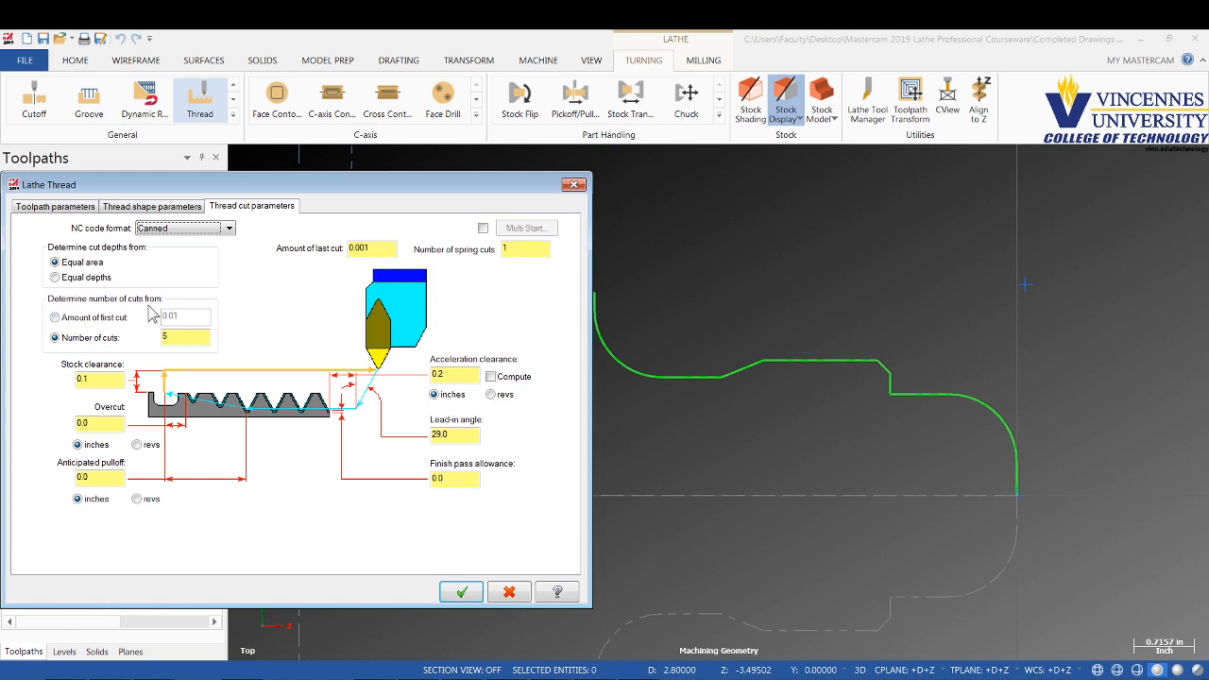
Step: Determine the number of cuts from a 0.01 first cut amount, with 0.001 last cut and one spring cut
click(54, 317)
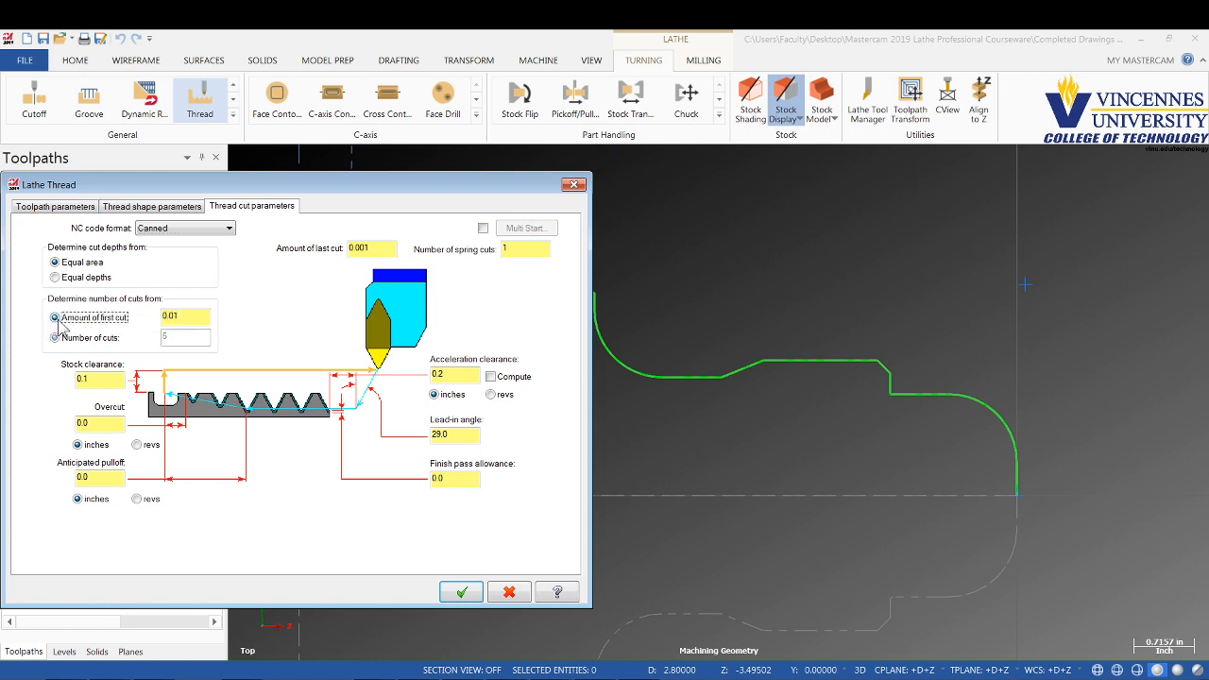
triple_click(186, 316)
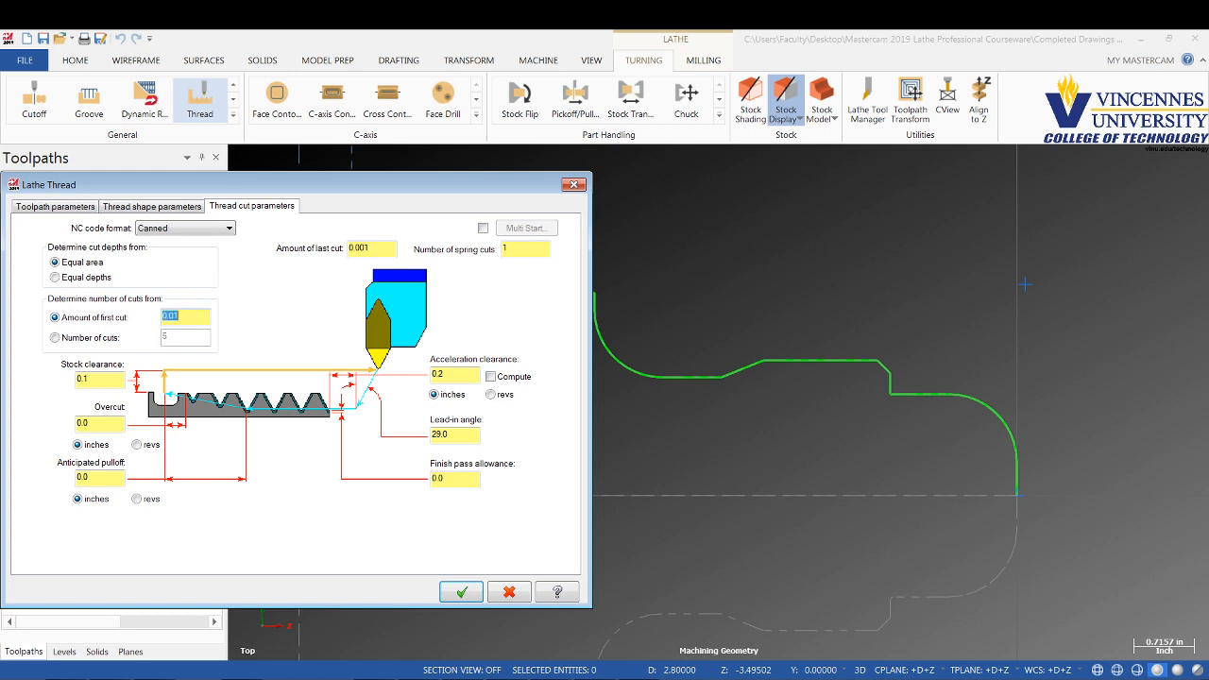
mouse_move(132, 340)
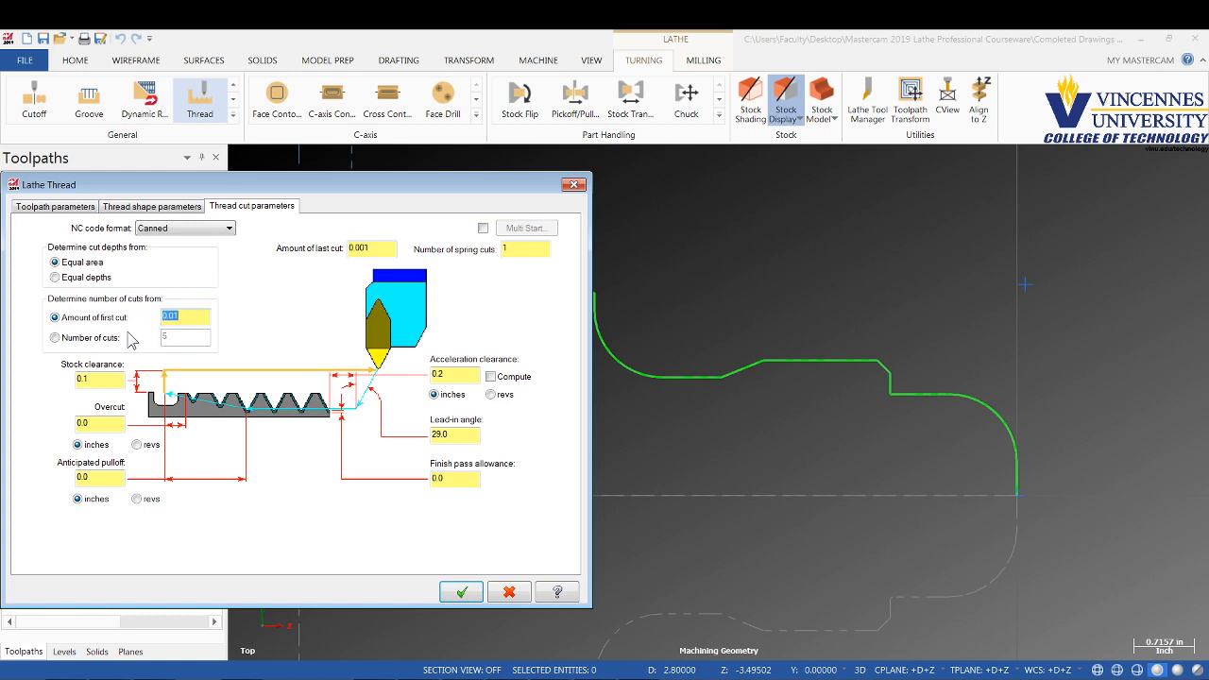
click(98, 378)
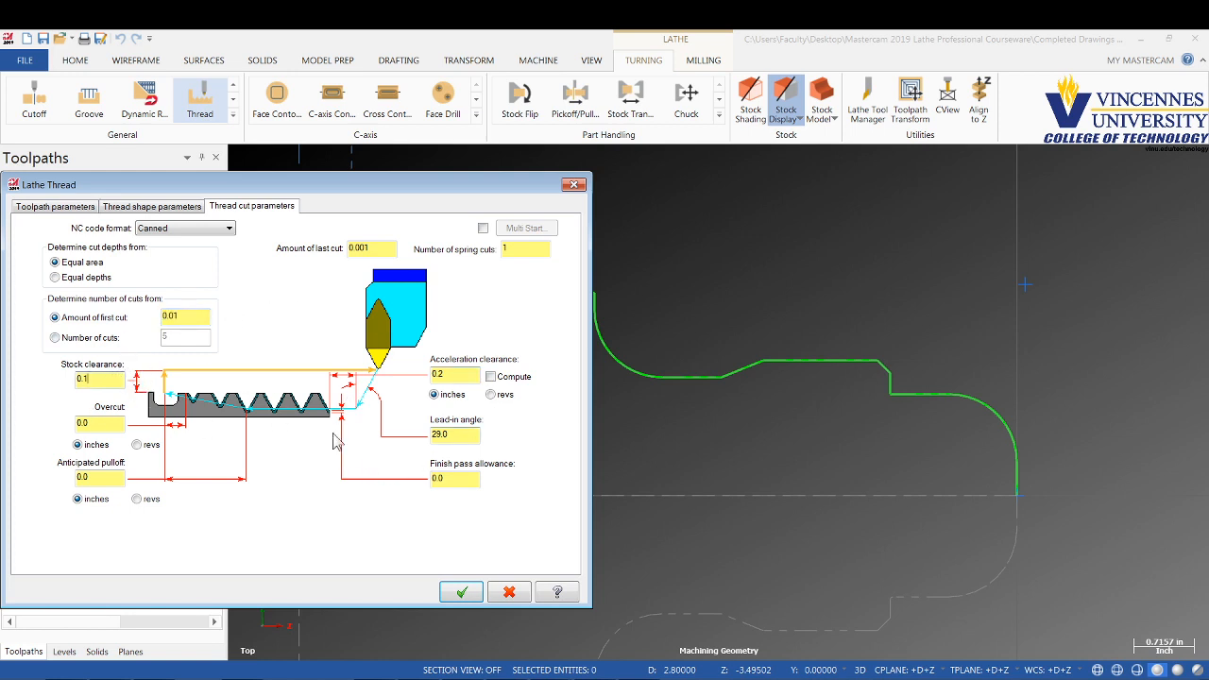
mouse_move(357, 427)
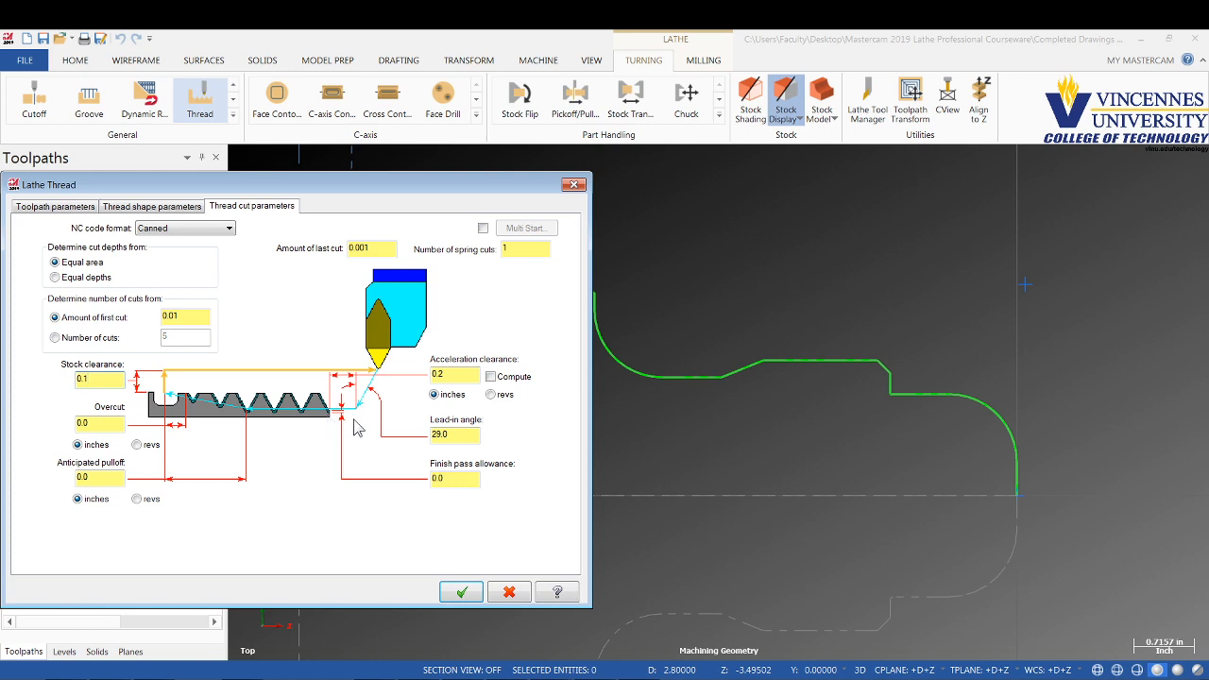
mouse_move(315, 434)
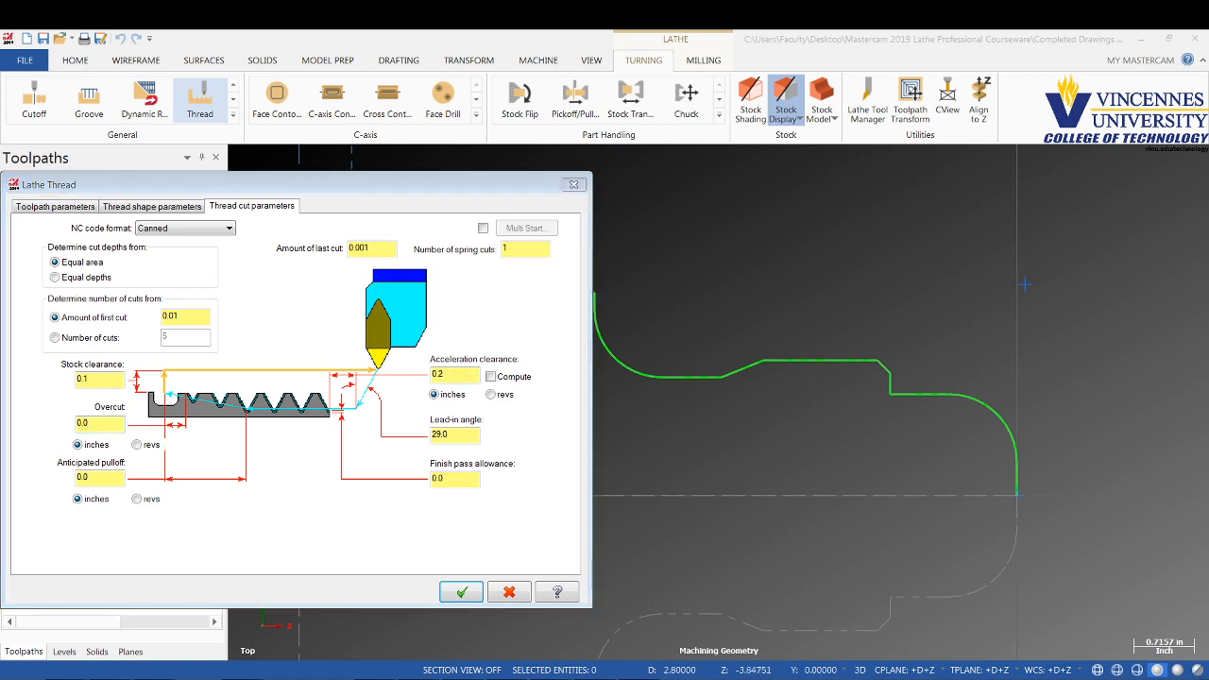
mouse_move(216, 529)
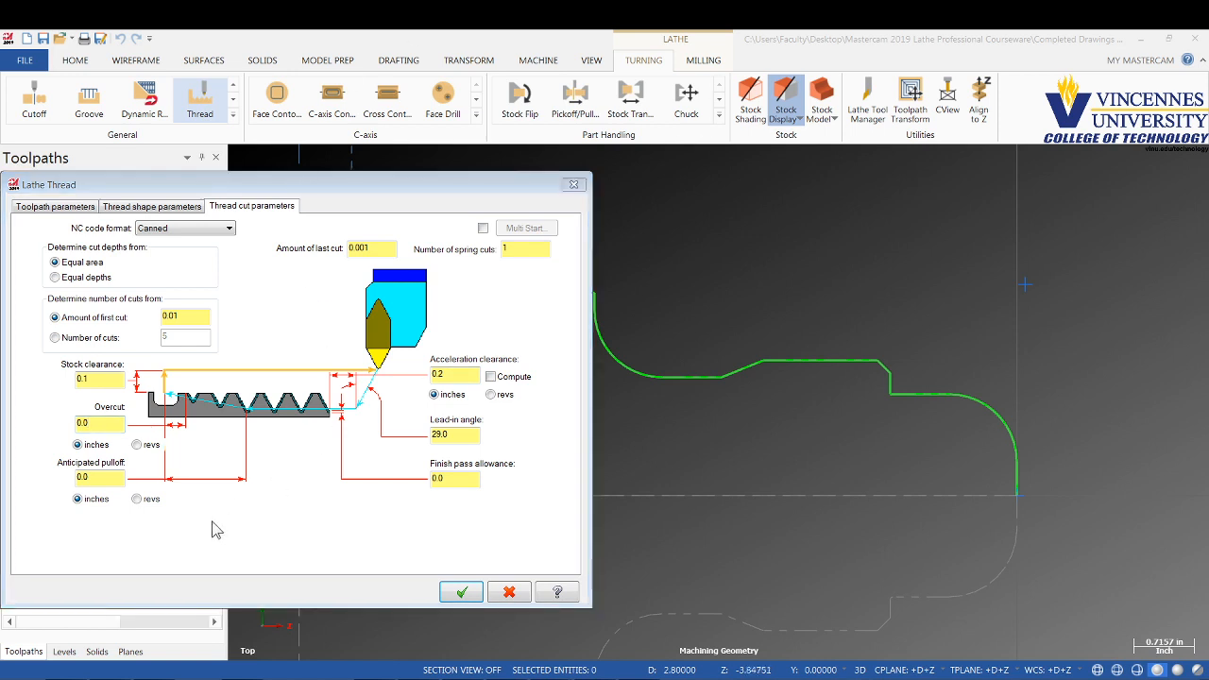
click(98, 424)
text(S)
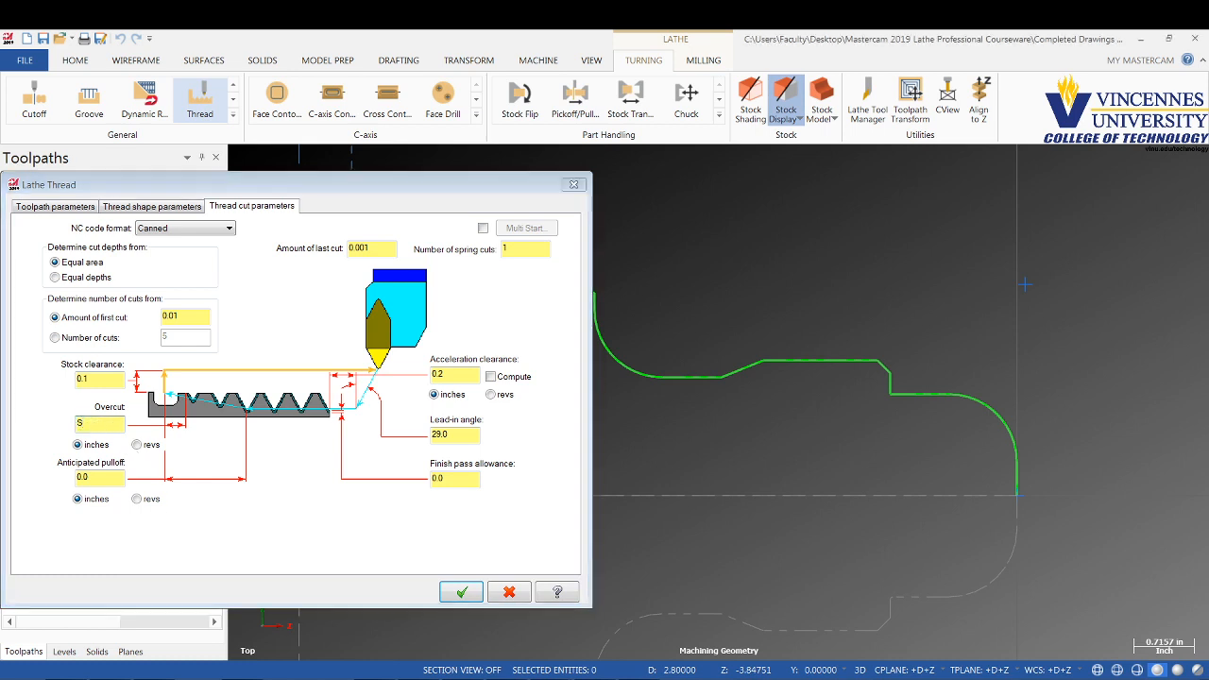
Step: Set the overcut distance to 0.35 by picking points on the part geometry
click(461, 591)
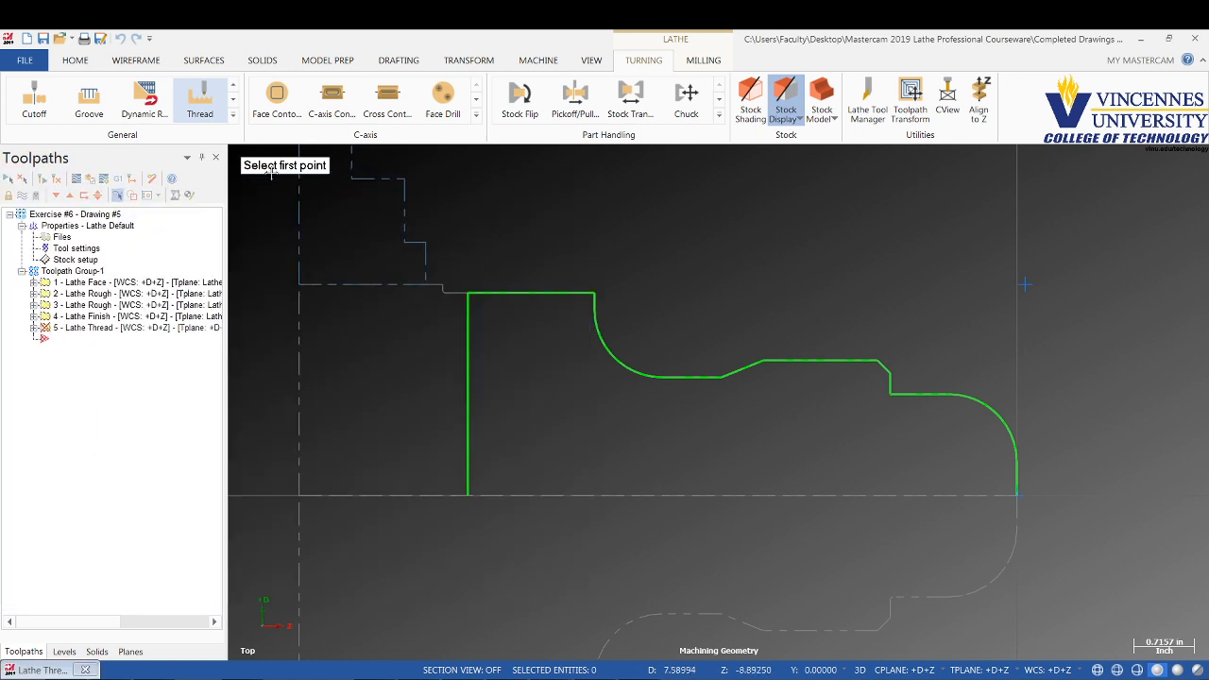
click(720, 378)
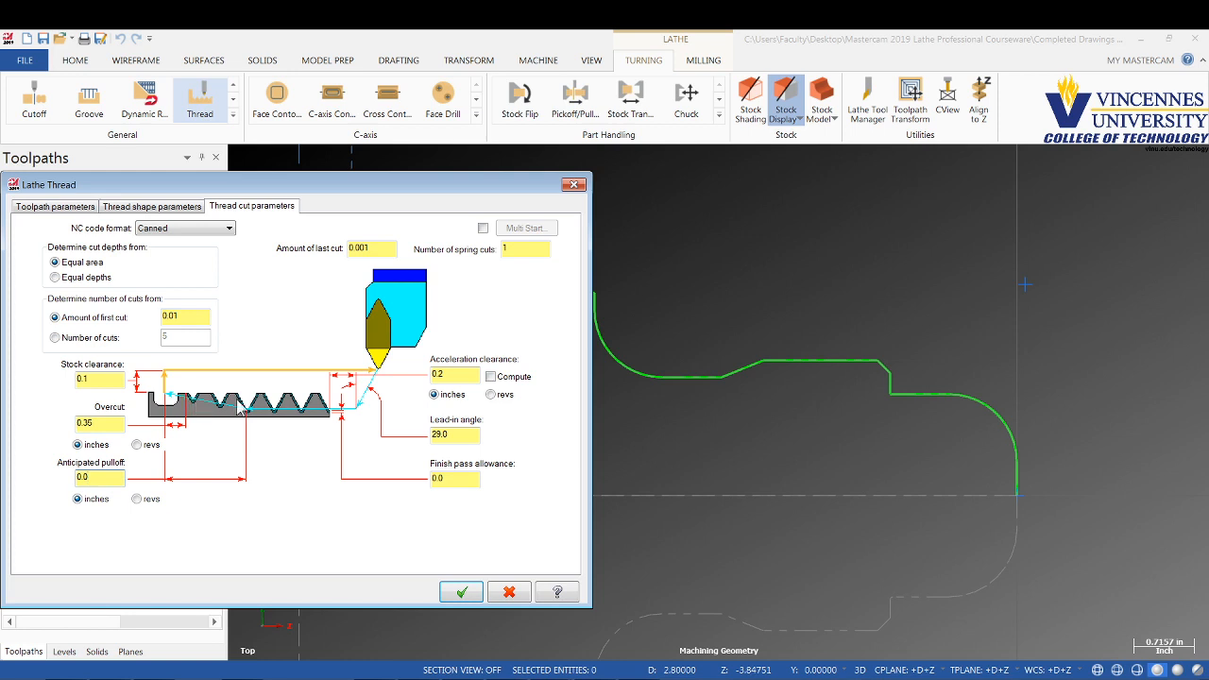
mouse_move(650, 380)
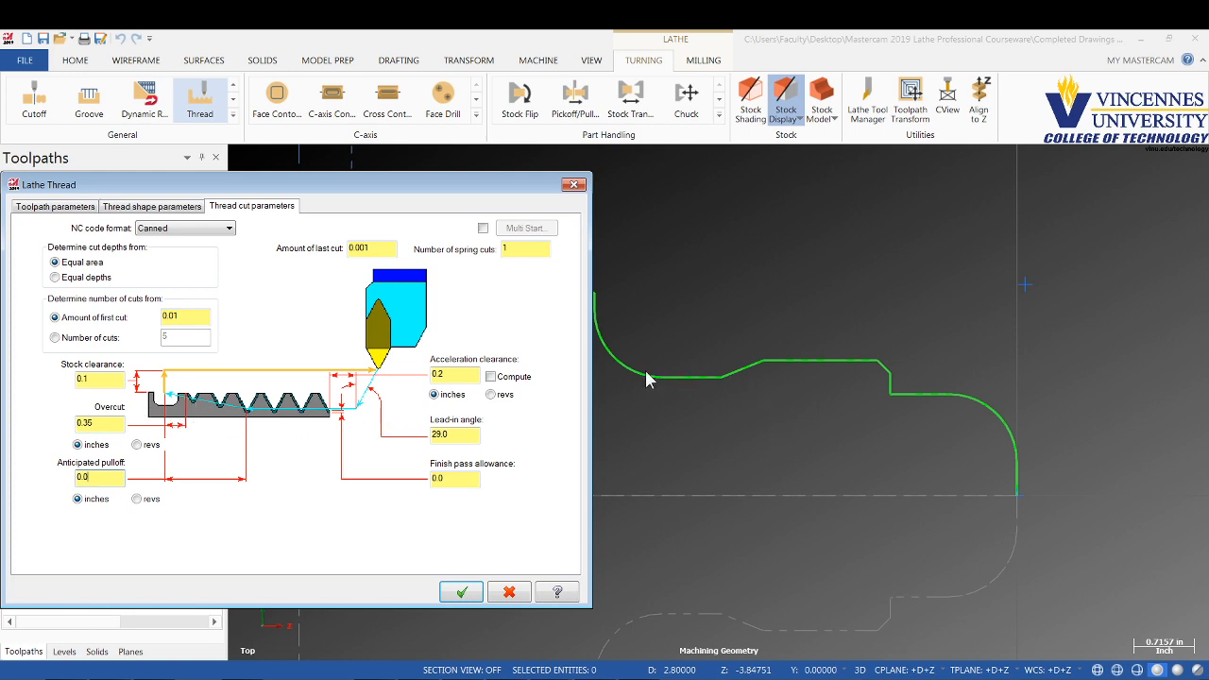
mouse_move(729, 378)
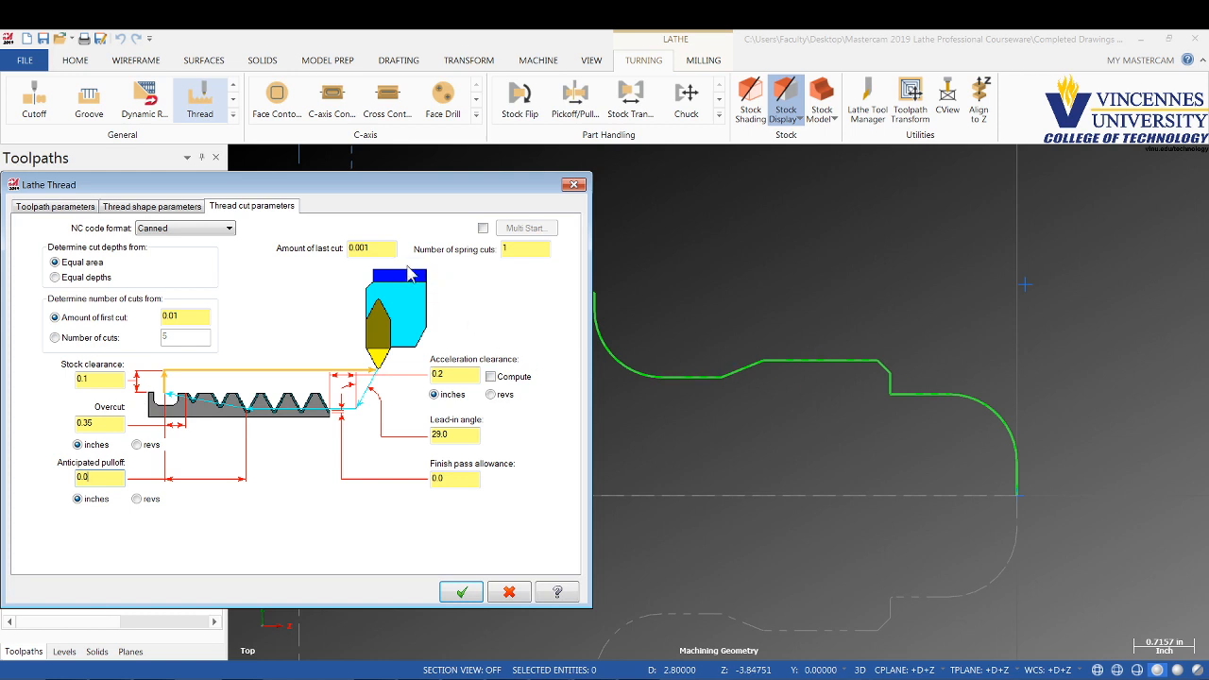
Step: Change the Amount of last cut from 0.001 to 0.0005
click(371, 249)
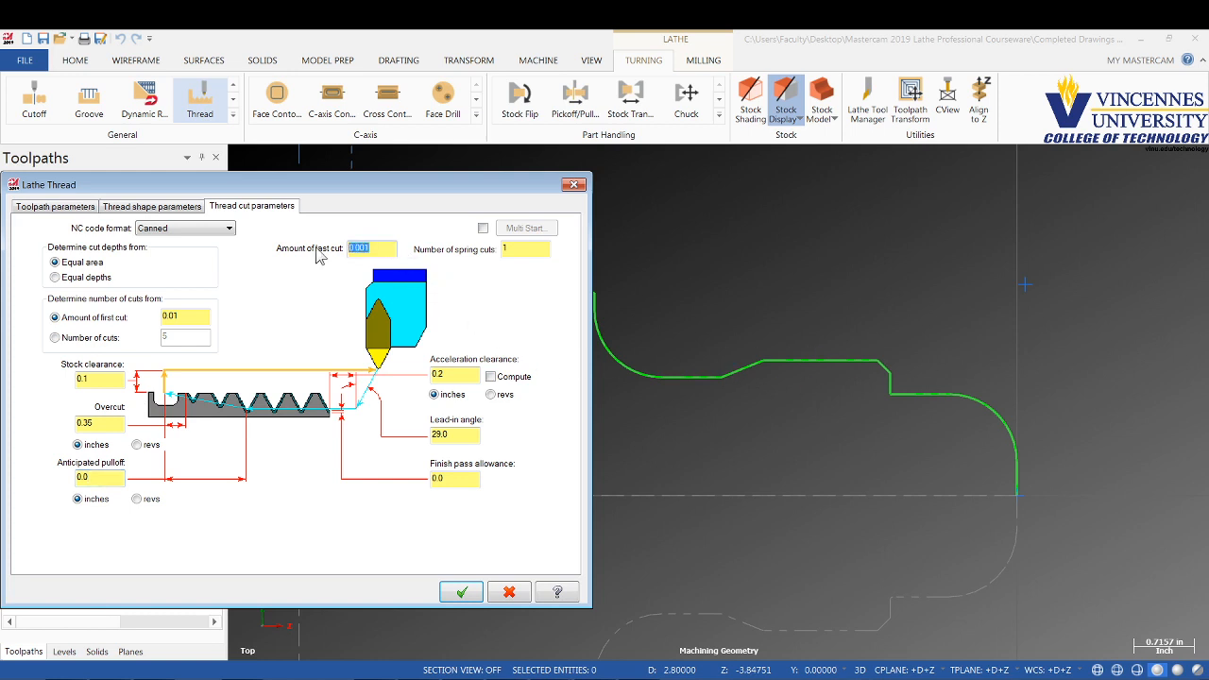
text(0.0005)
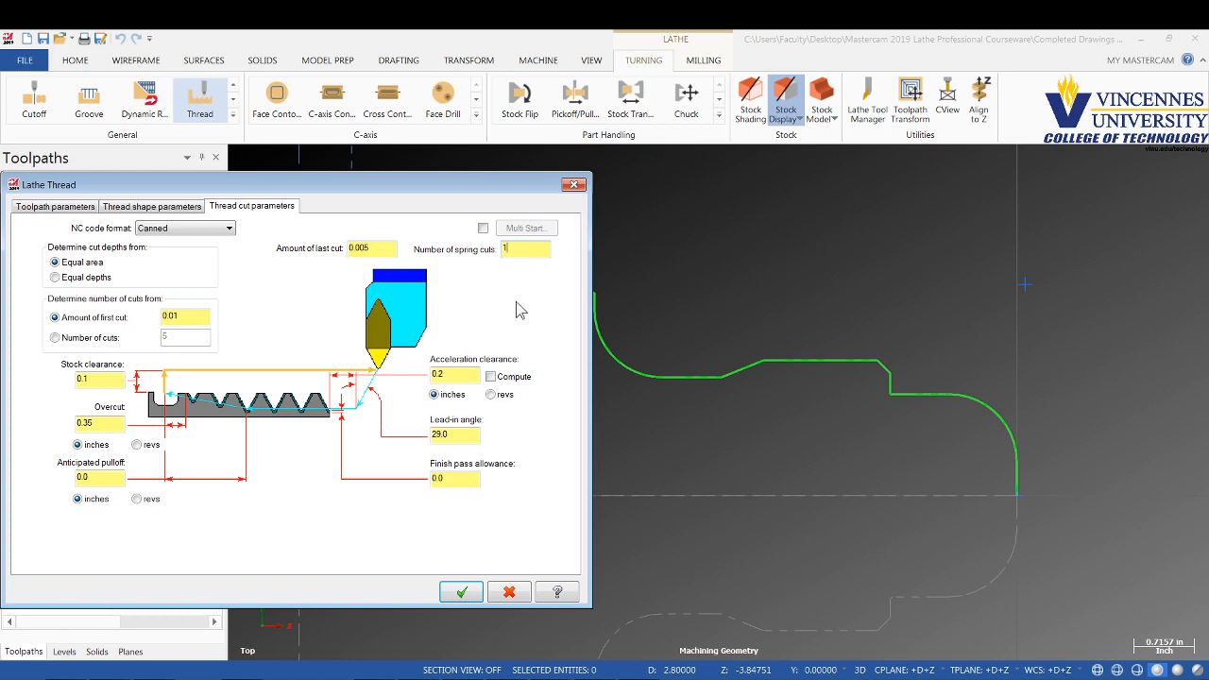
click(453, 374)
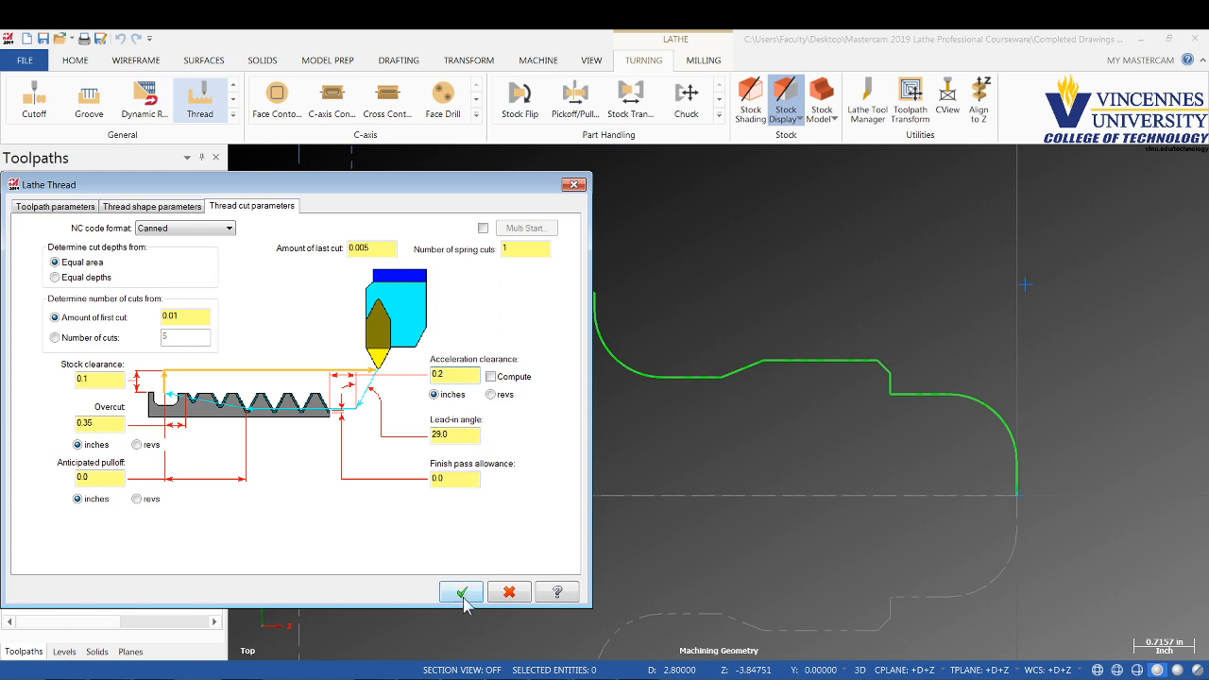
Step: Accept the Lathe Thread settings to generate the zigzag thread toolpath and zoom in on it
click(461, 592)
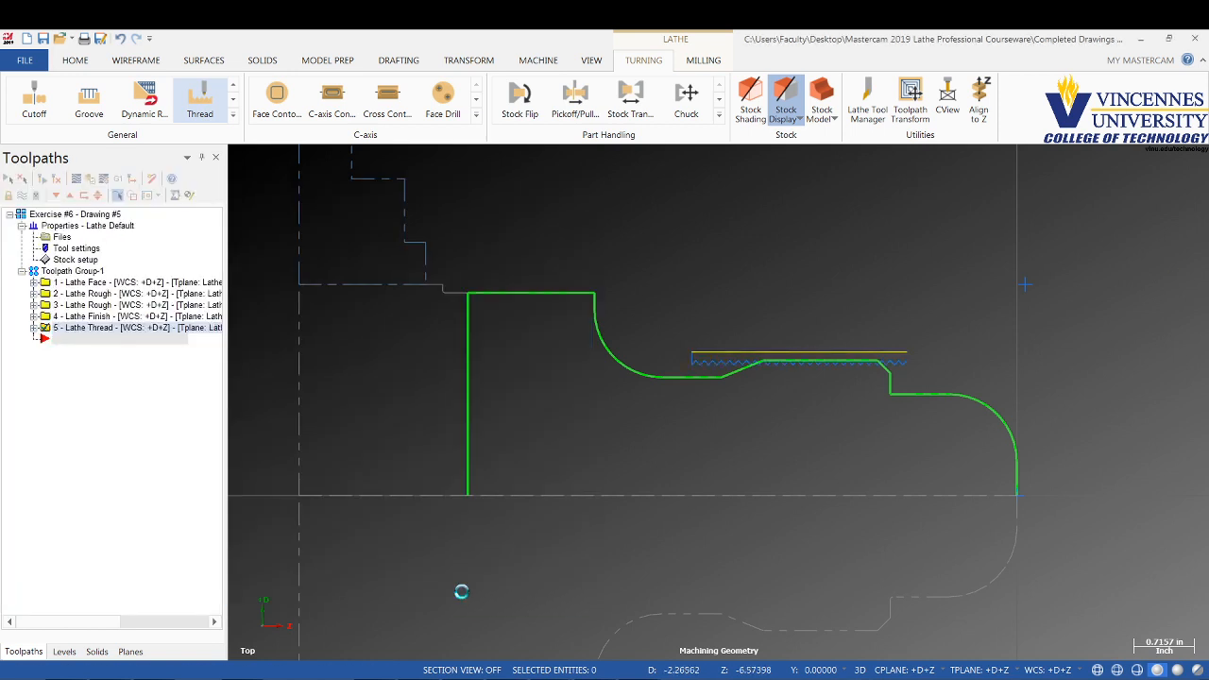
mouse_move(854, 378)
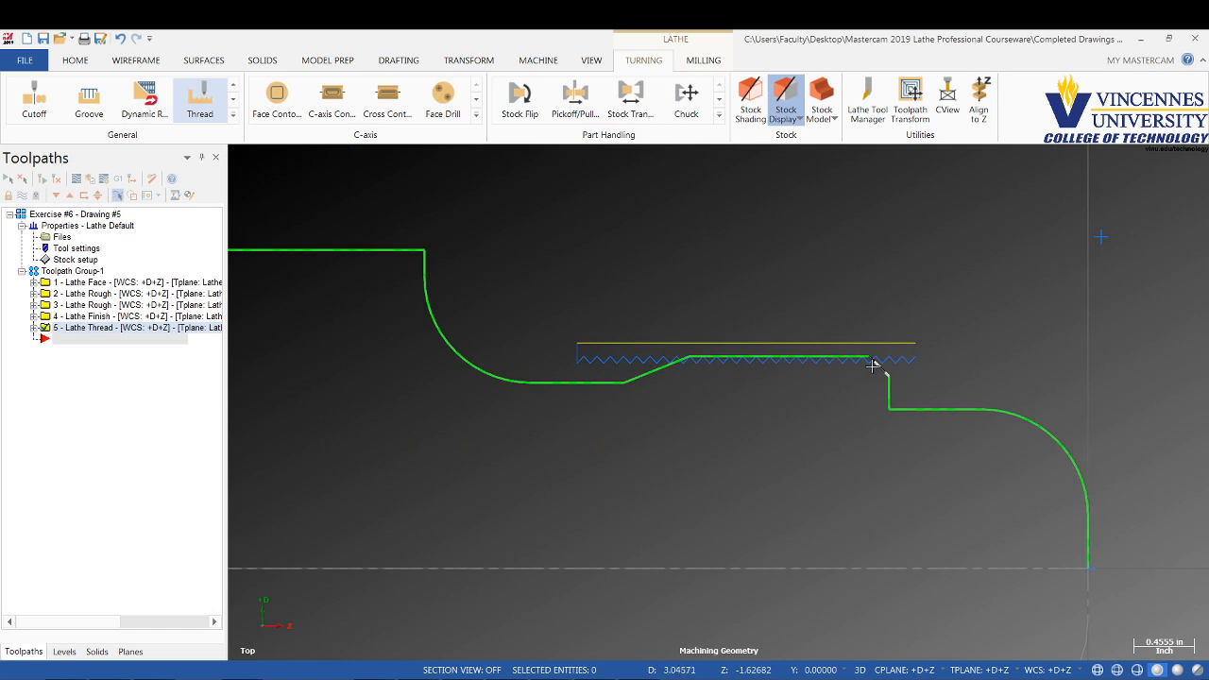
click(113, 329)
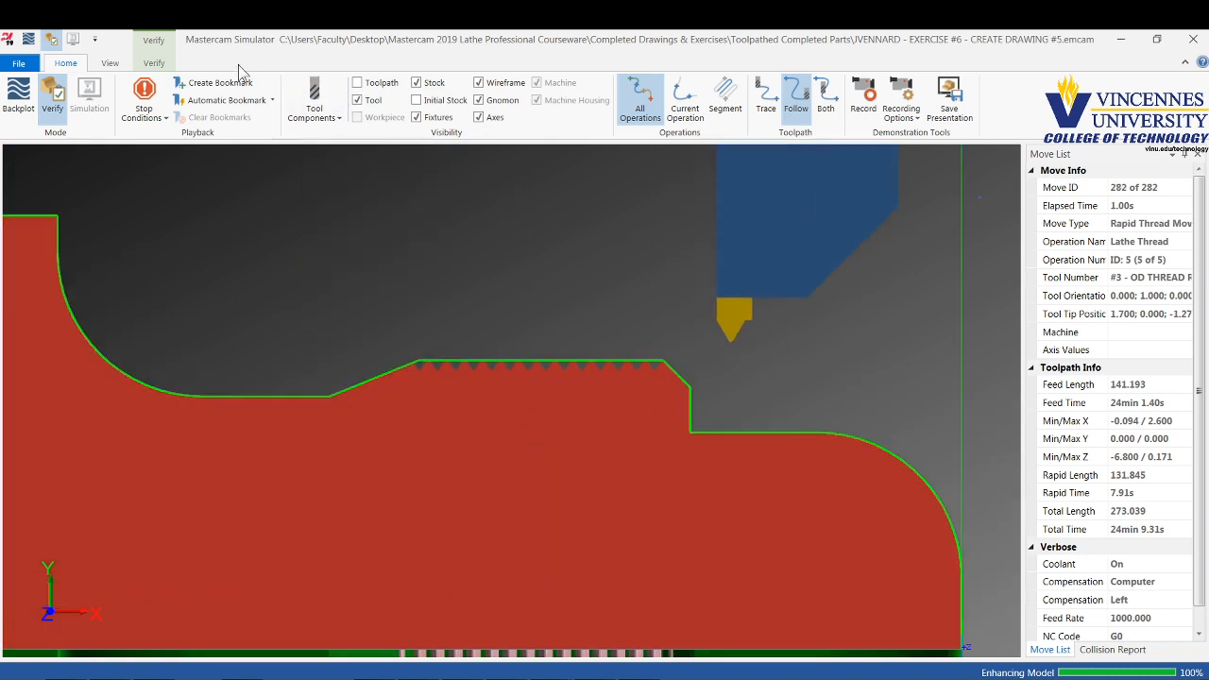
Step: Show the verified solid with cut thread grooves along the diameter in Mastercam Simulator
click(153, 63)
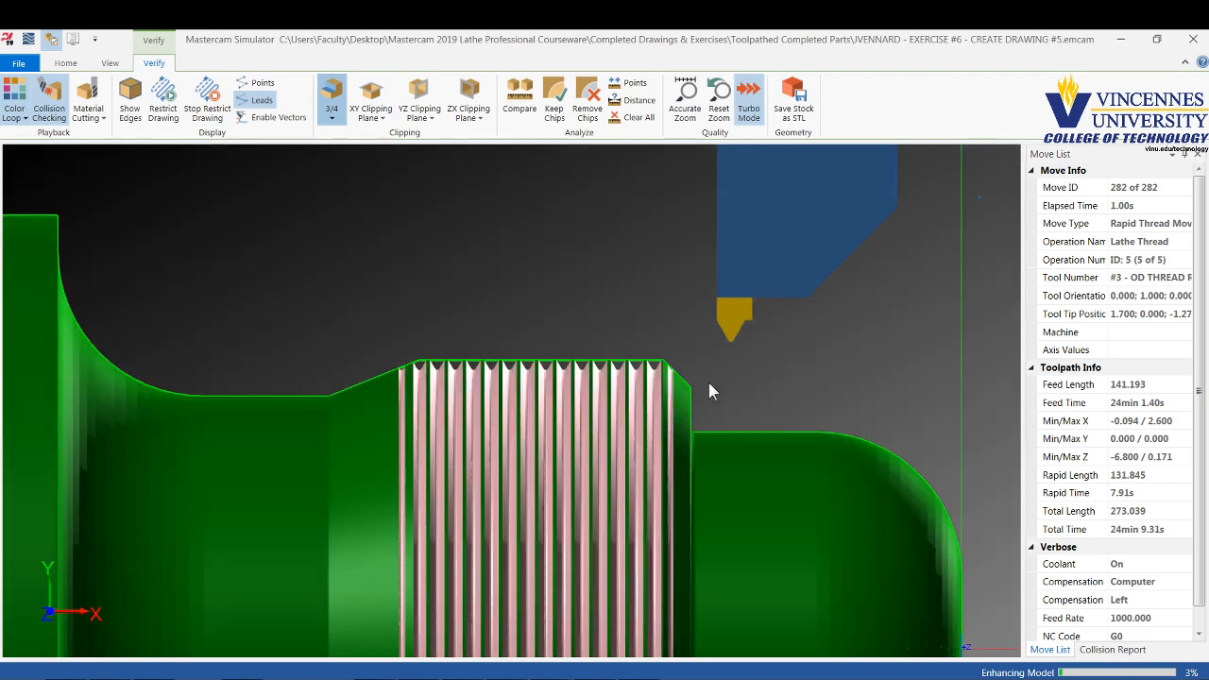
mouse_move(541, 420)
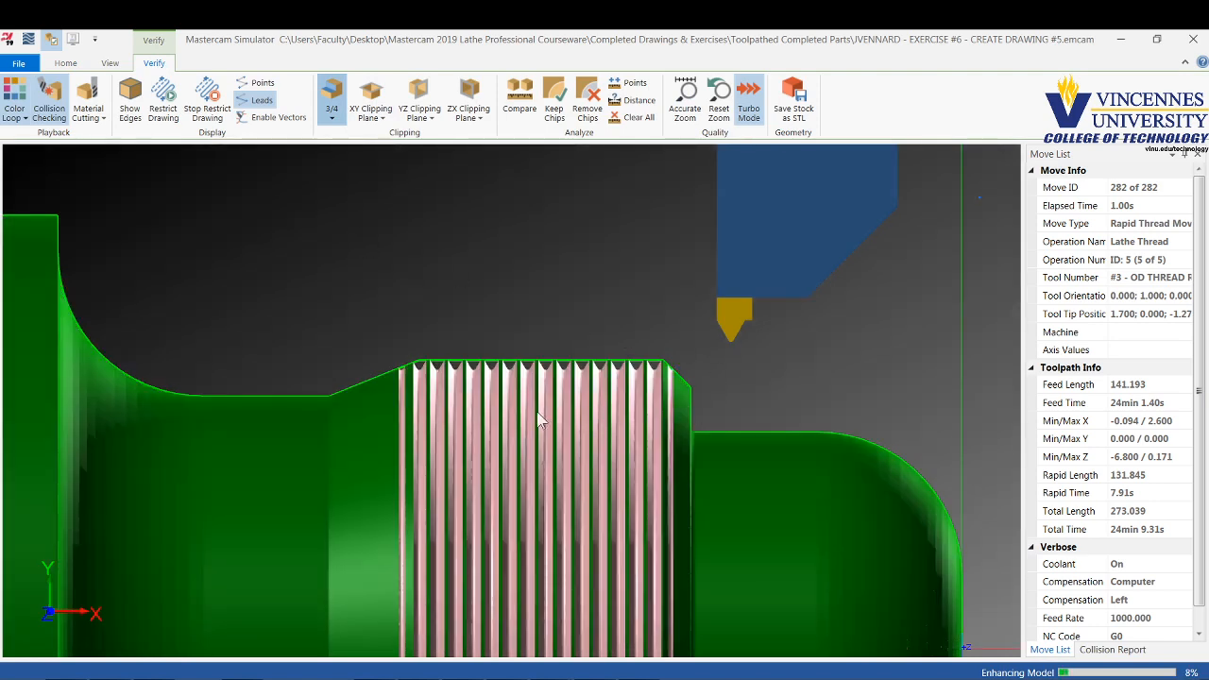